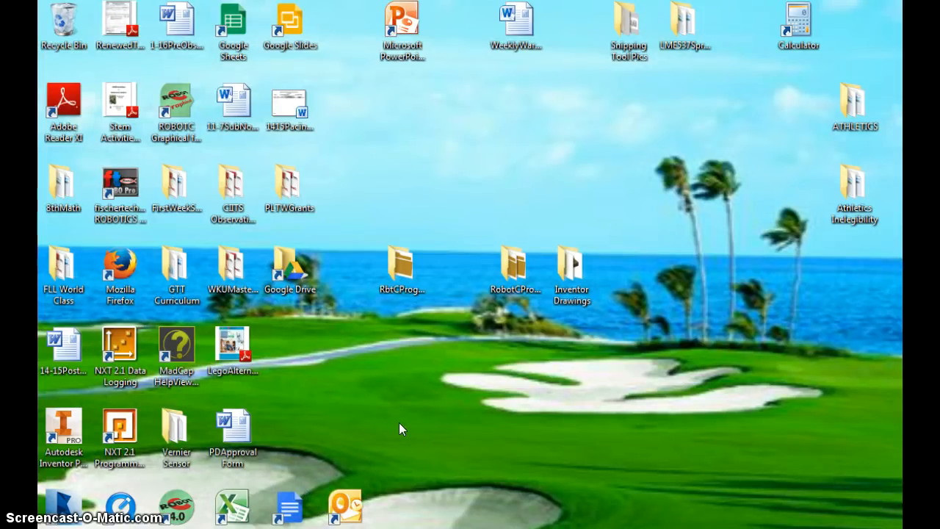
Open the RbtCPrograms desktop folder to list the SPinningSign2 file
click(402, 265)
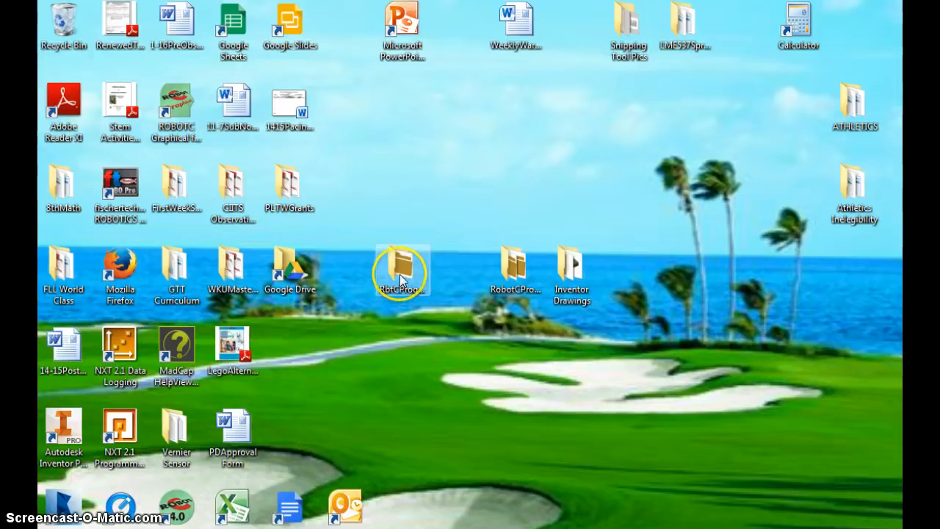
double_click(402, 268)
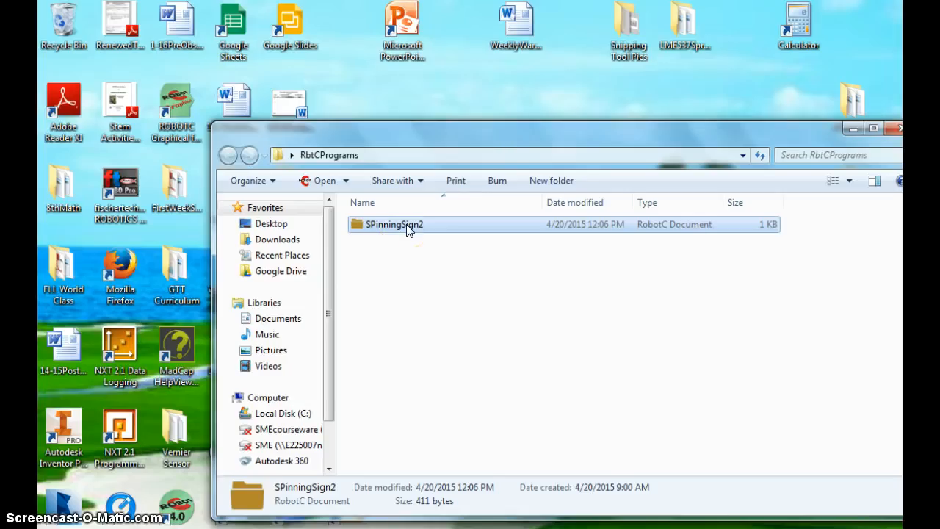
Open SPinningSign2 in ROBOTC and select part of its header comment
double_click(393, 224)
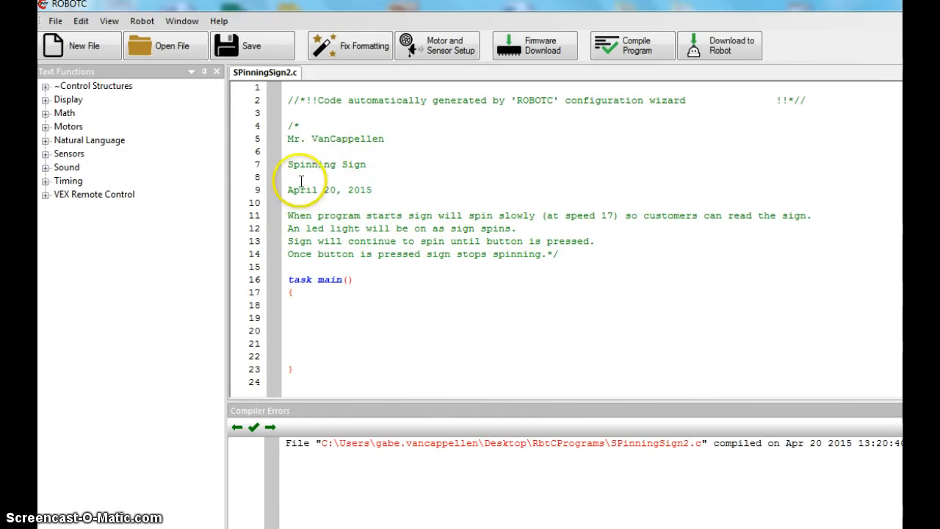
click(367, 164)
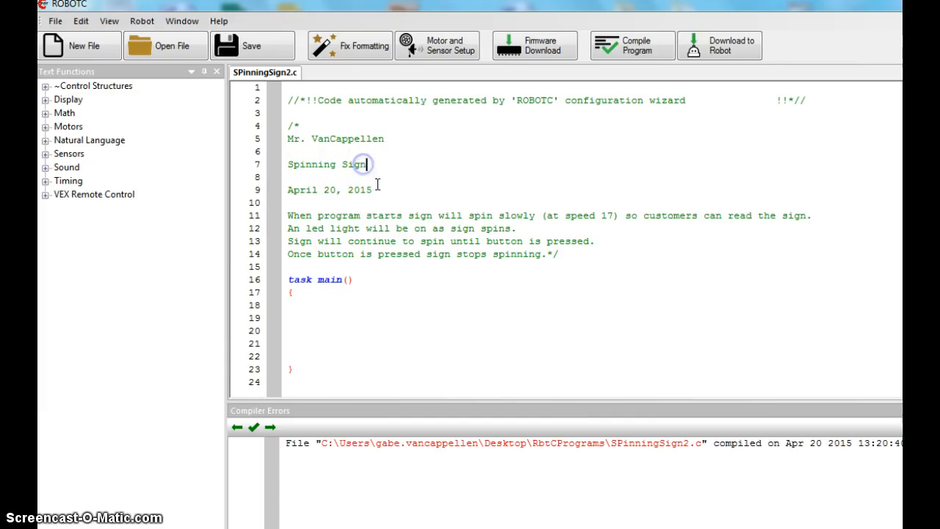
drag(347, 215, 558, 253)
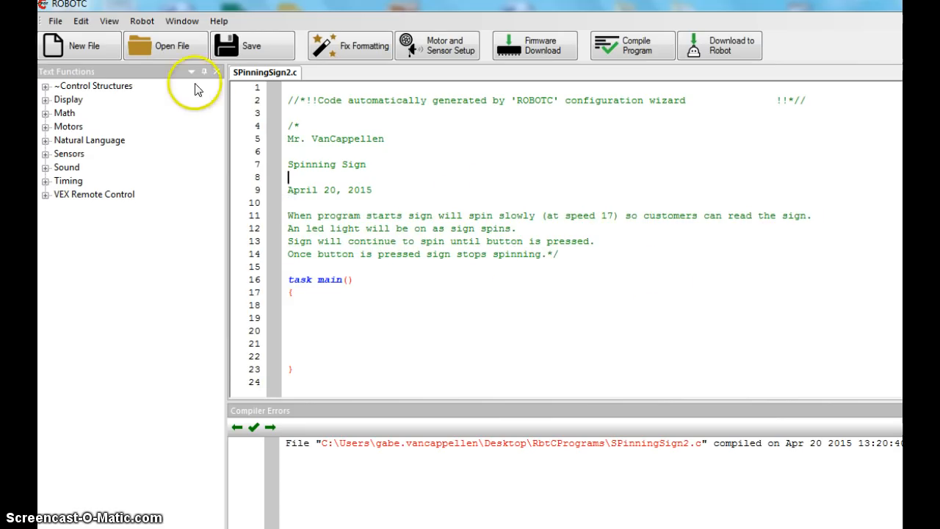
Show the Robot menu with platform type VEX 2.0 Cortex, Natural Language PLTW
click(142, 21)
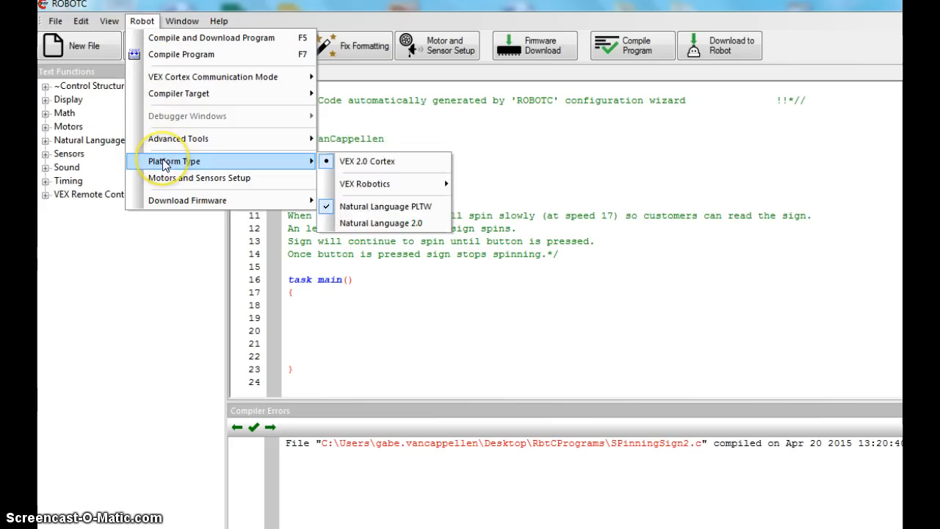
mouse_move(386, 206)
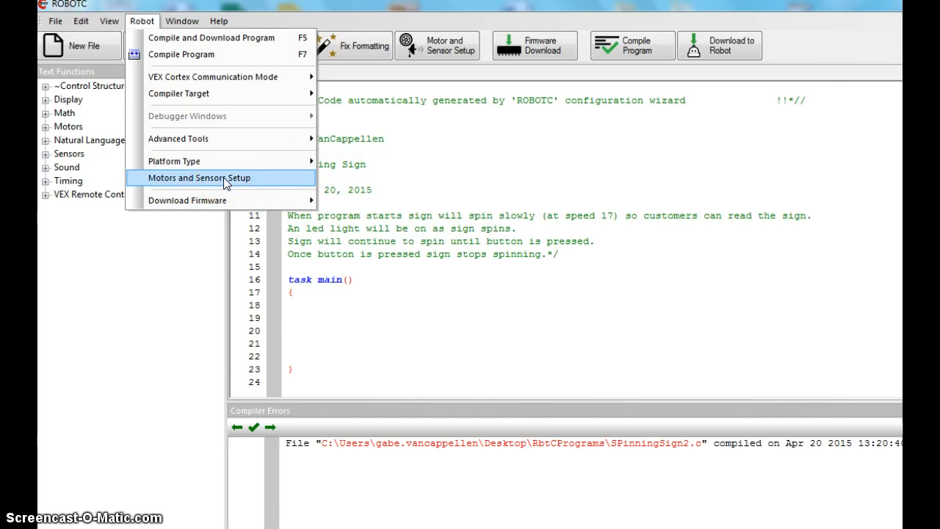
In Motors and Sensors Setup, make port2 a 3-wire Motor named SignMotor
click(198, 178)
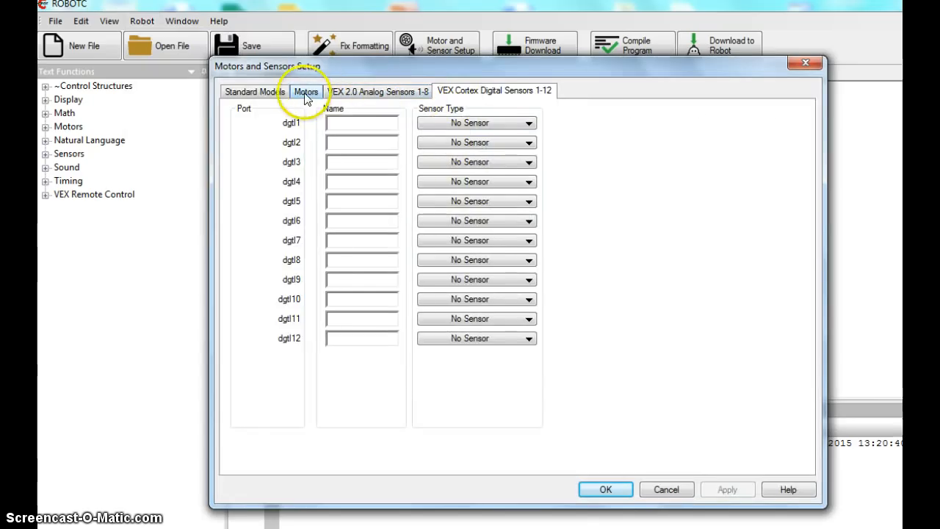
click(305, 91)
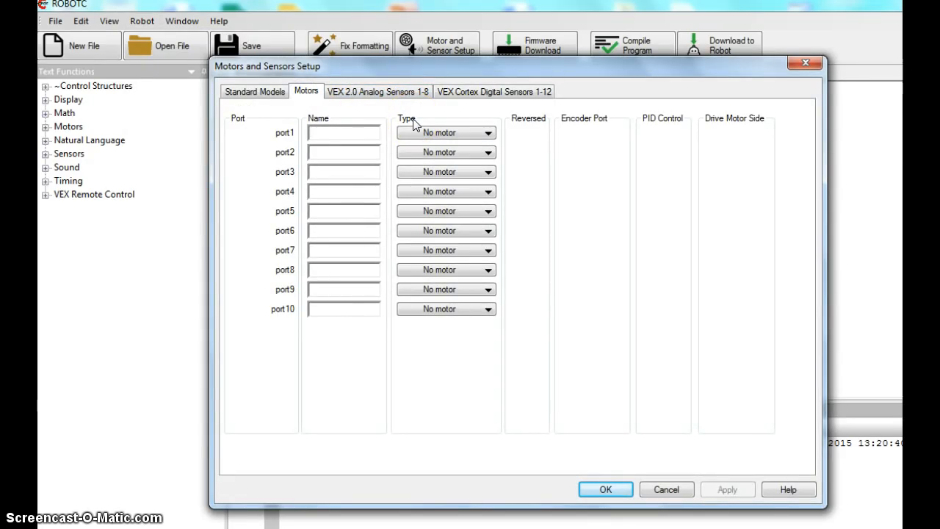
click(343, 132)
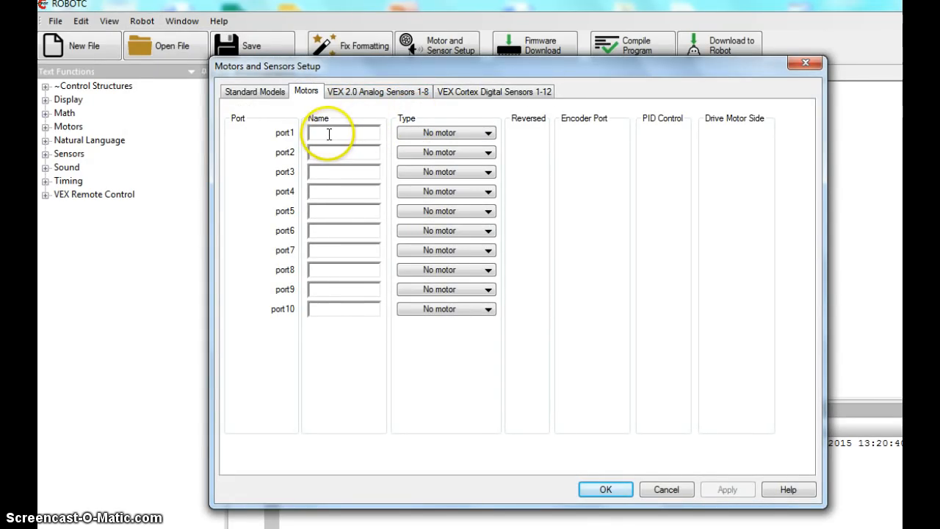
click(446, 308)
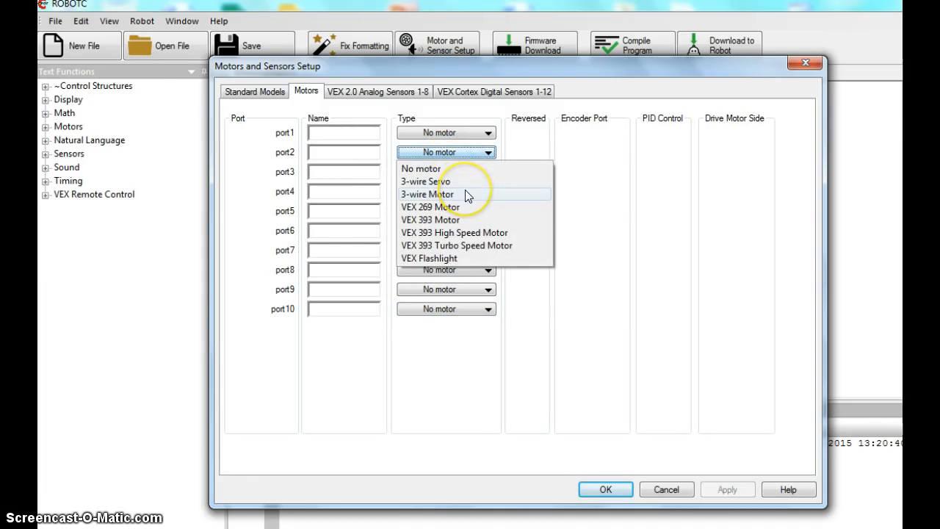
click(427, 193)
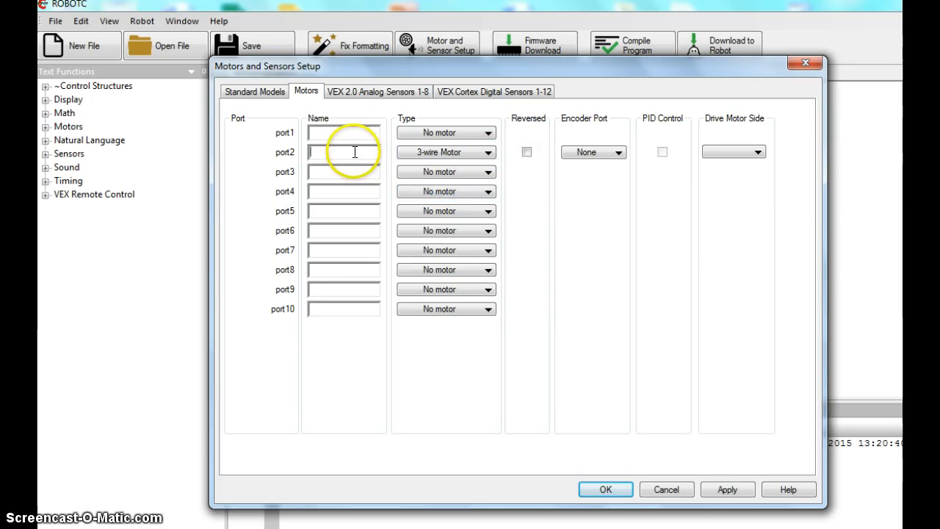
text(SignMotor)
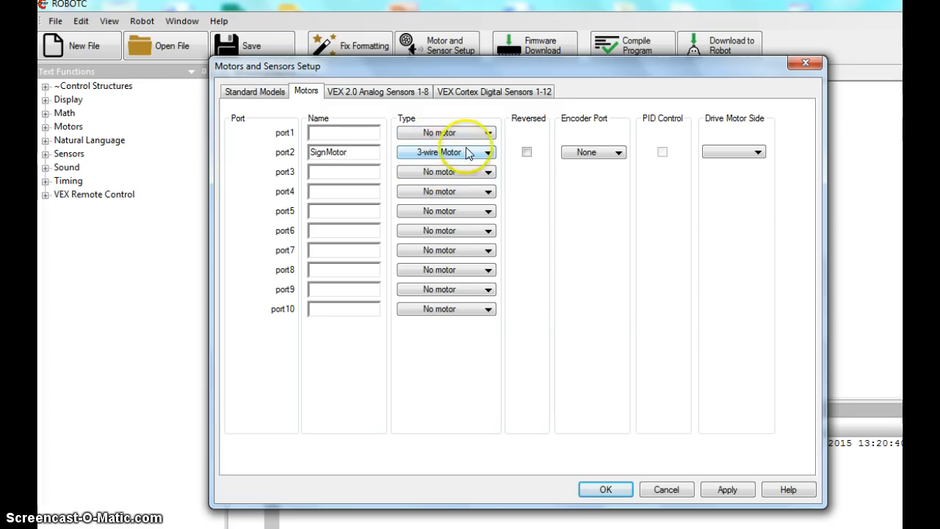
click(494, 90)
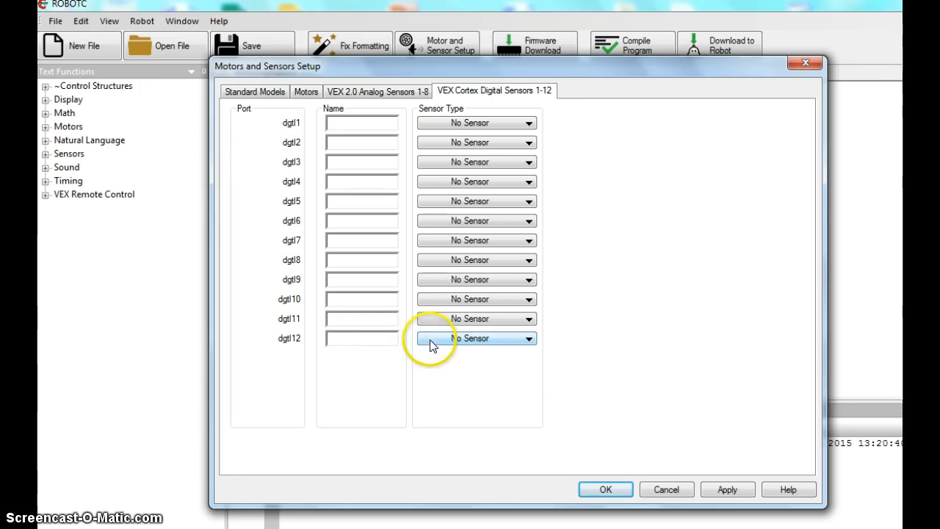
Make dgtl12 a Touch sensor with the name Button
click(476, 338)
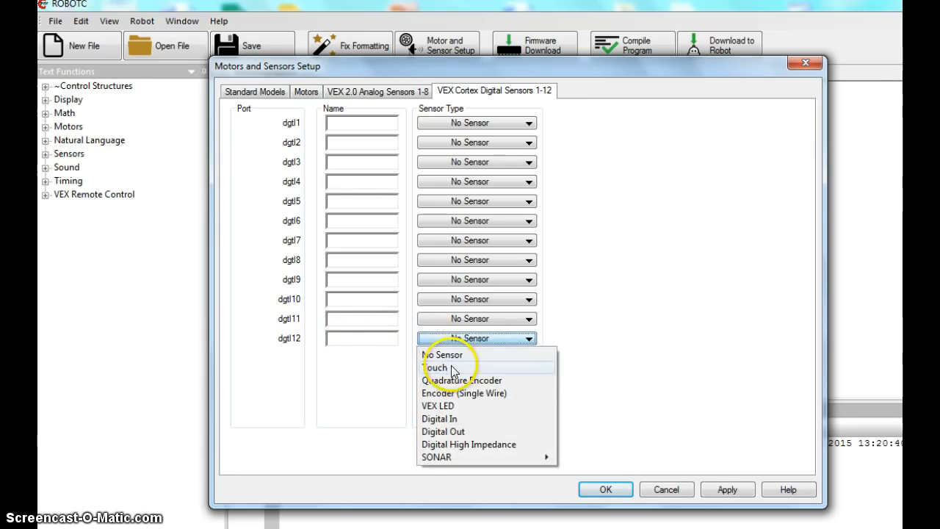
click(436, 367)
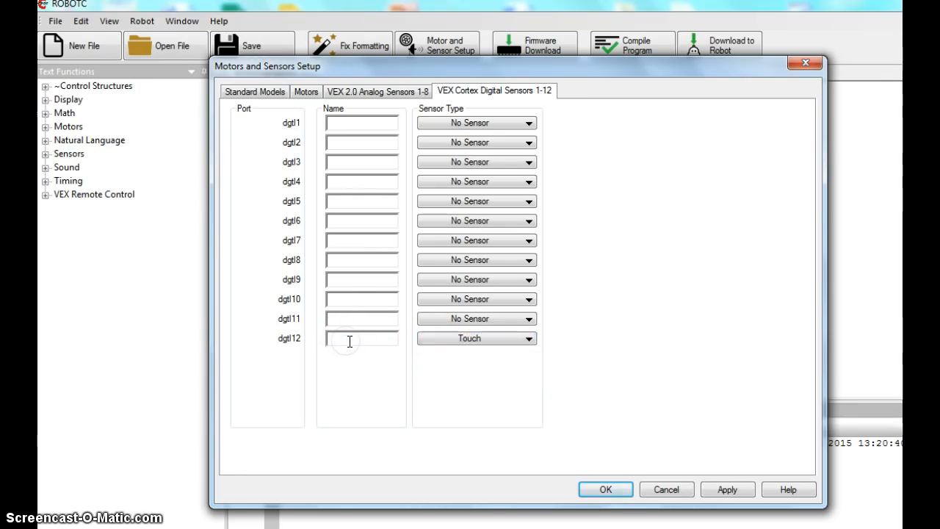
text(Button)
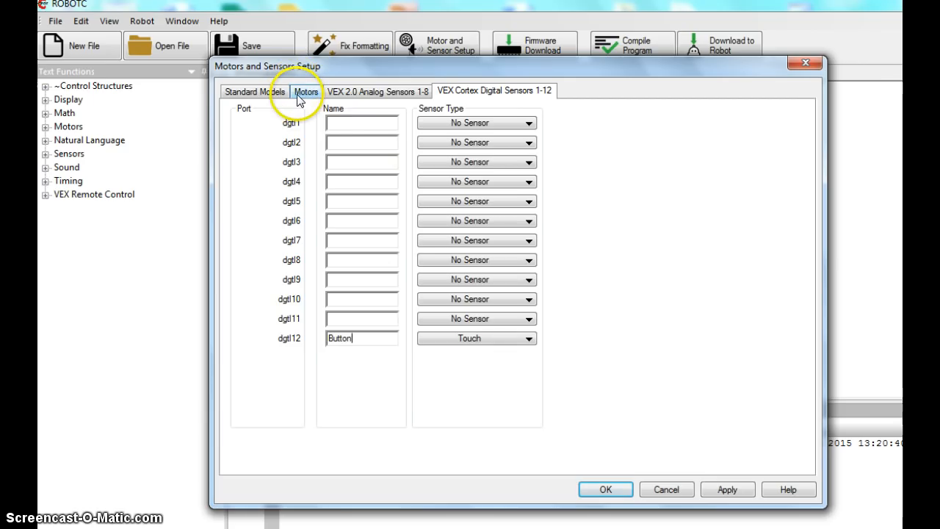
Leave port2 unreversed, then apply the port settings and close the setup with OK
click(305, 91)
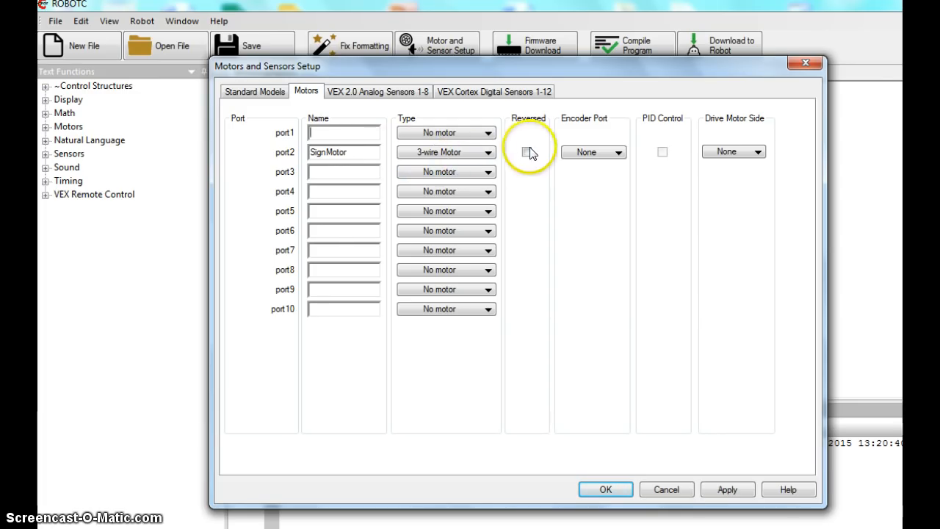
click(527, 152)
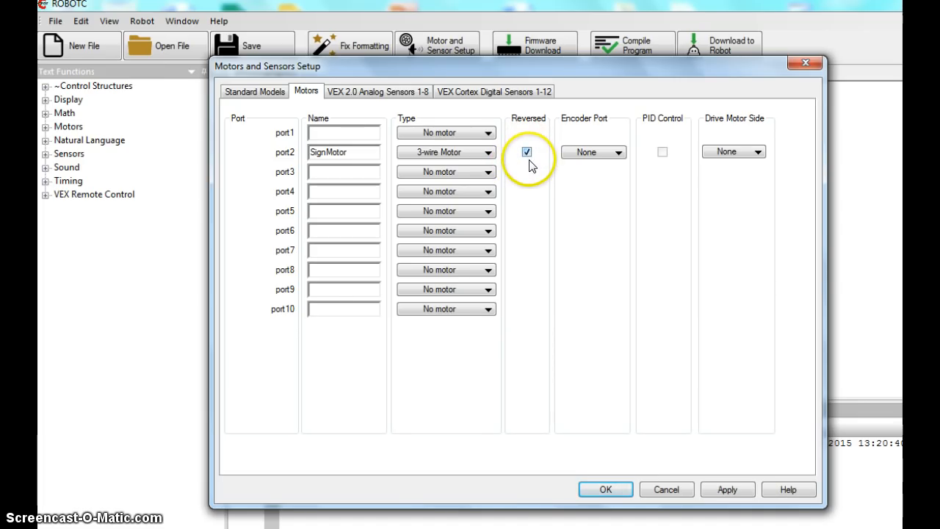
click(526, 152)
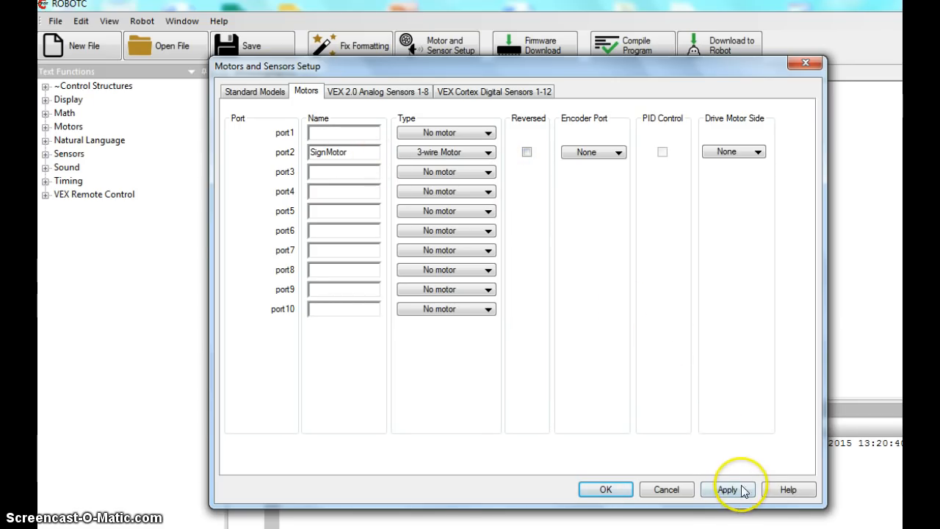
click(727, 489)
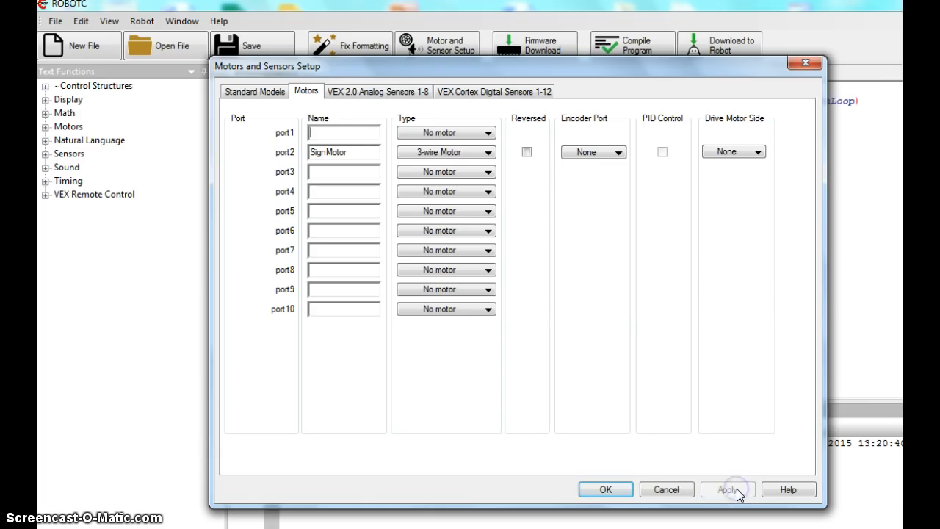
click(727, 489)
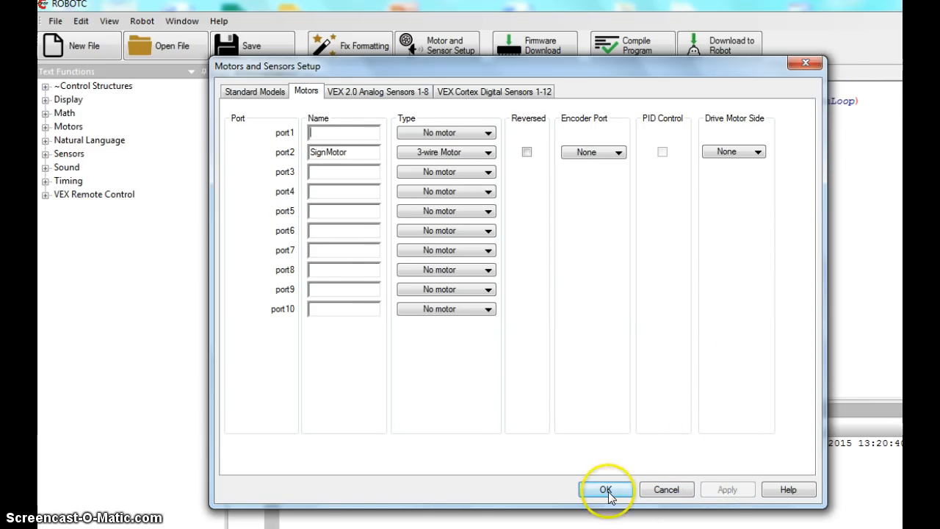
click(606, 489)
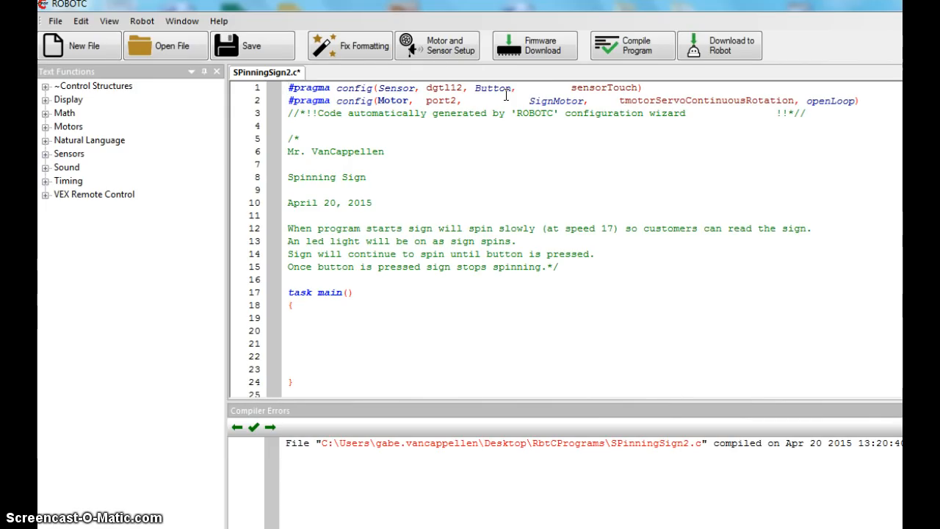
mouse_move(275, 291)
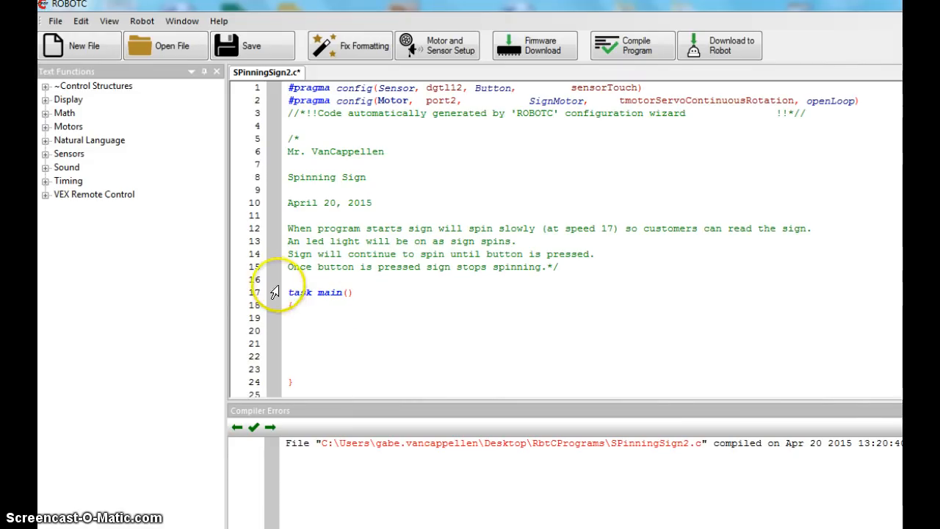
click(45, 140)
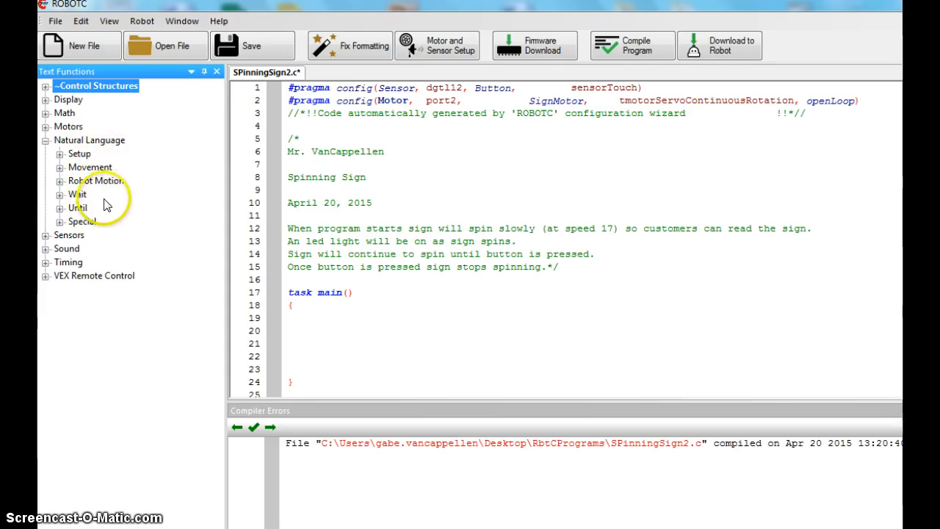
mouse_move(149, 171)
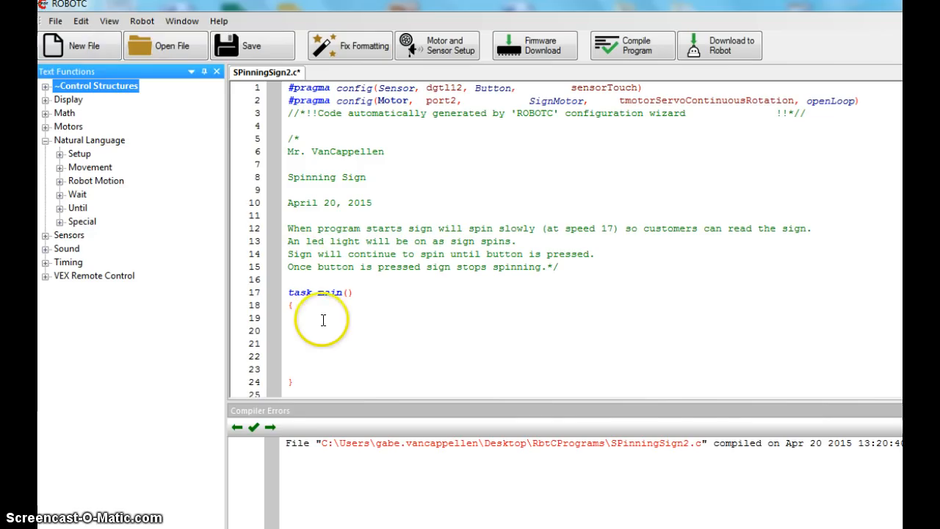
mouse_move(293, 343)
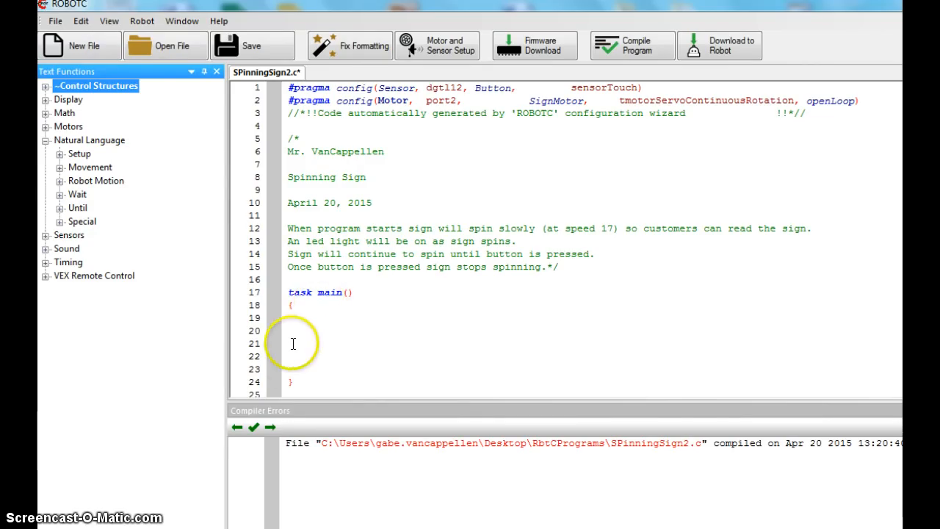
mouse_move(302, 355)
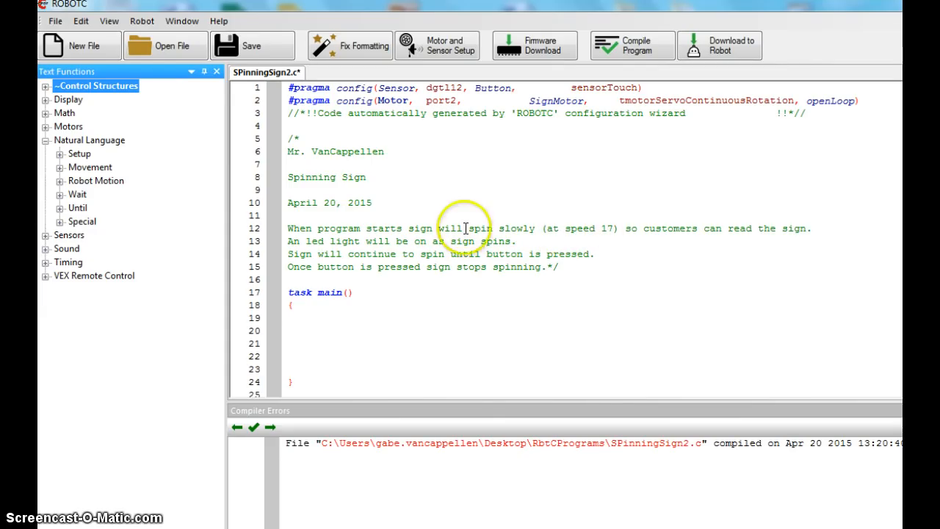
mouse_move(62, 177)
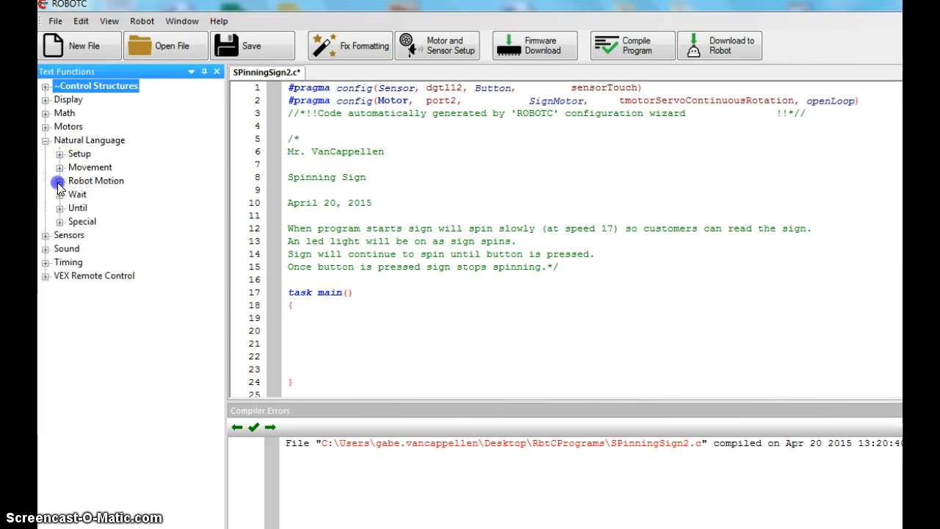
Insert startMotor from Natural Language Movement, setting port2 and speed 17
click(61, 168)
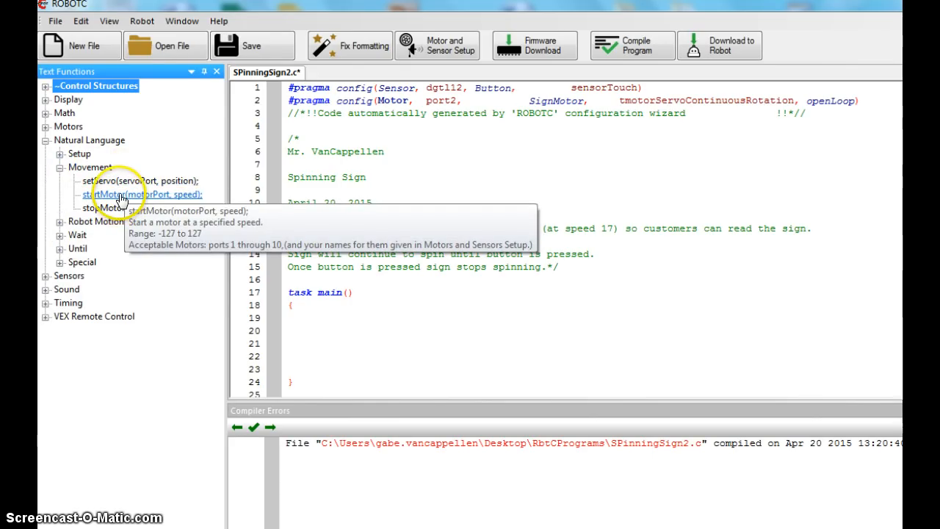
mouse_move(97, 208)
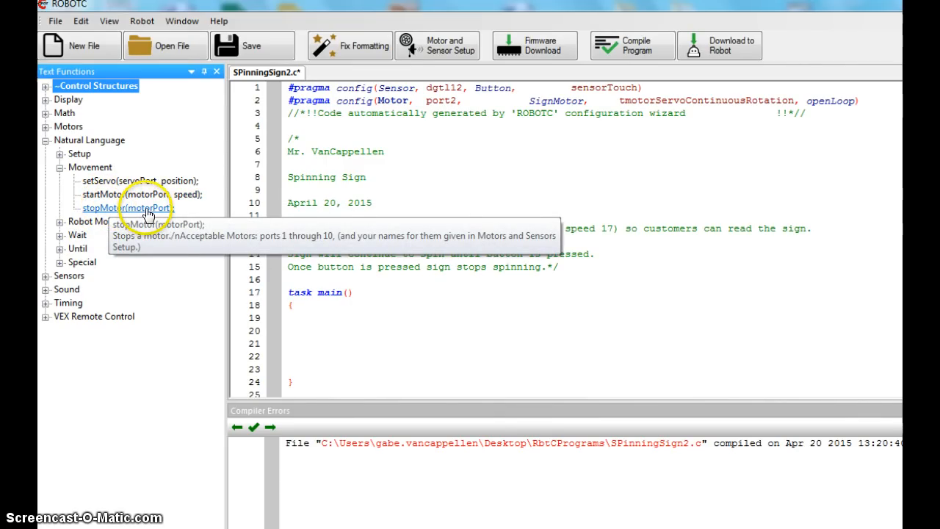
click(141, 193)
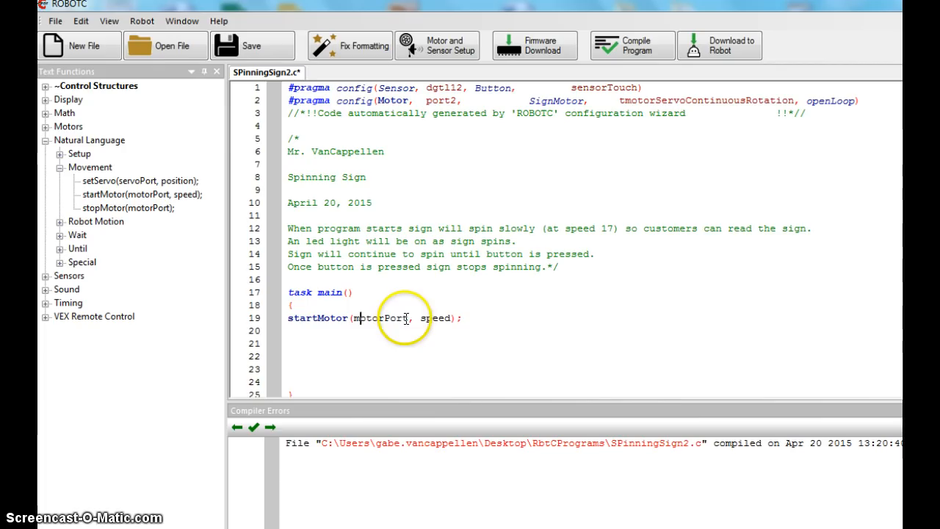
double_click(381, 317)
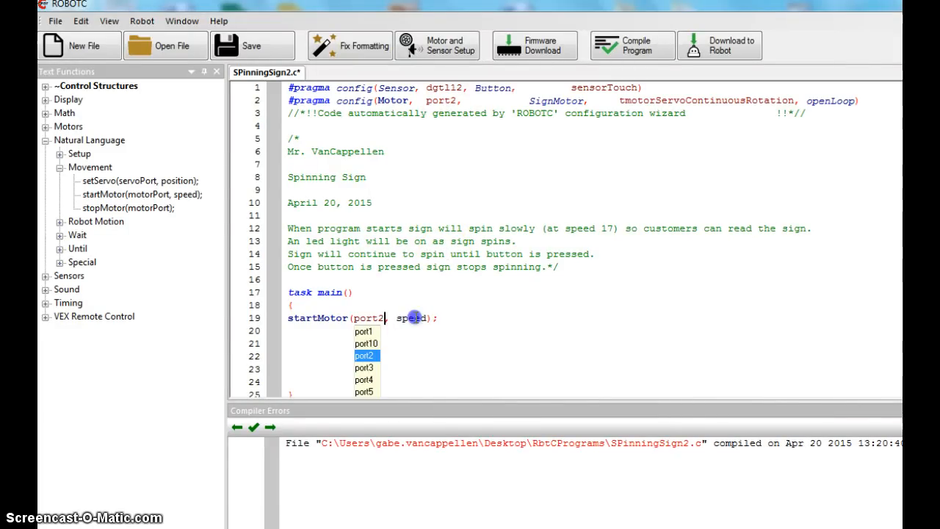
double_click(412, 317)
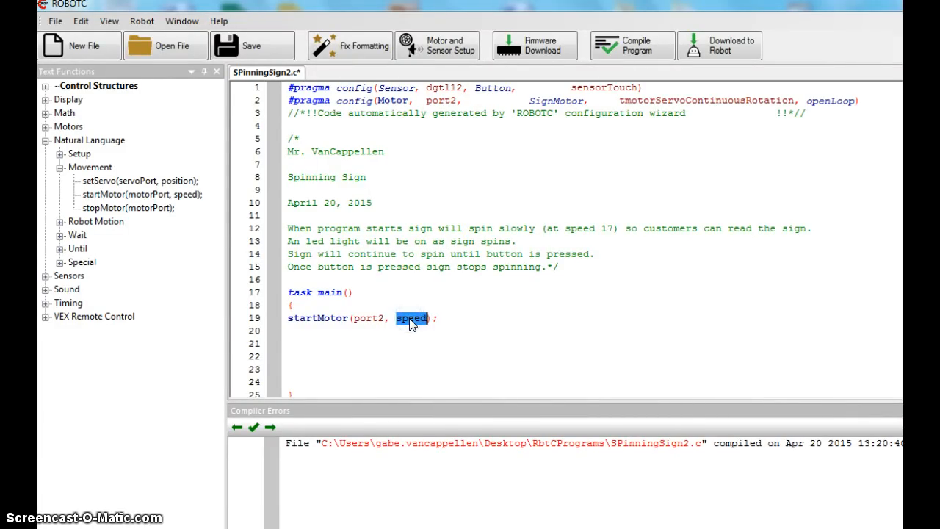
text(17)
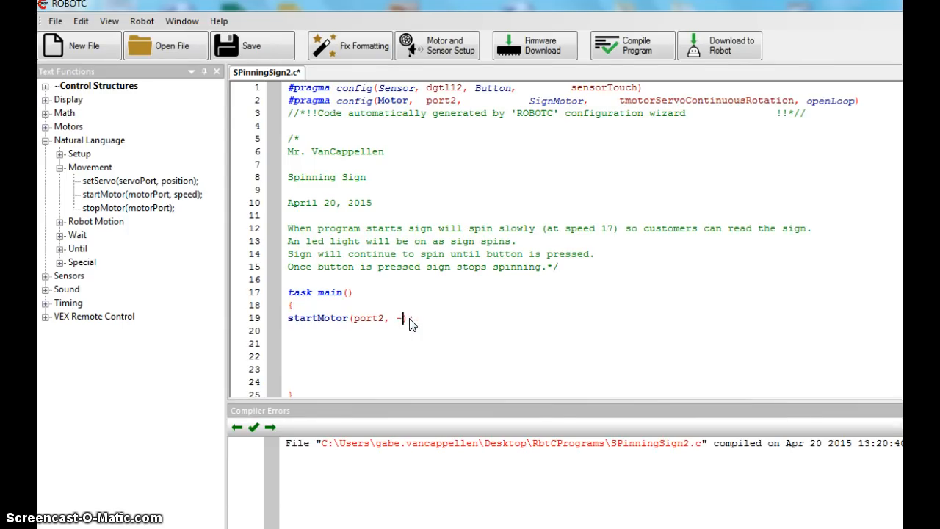
text(-17);)
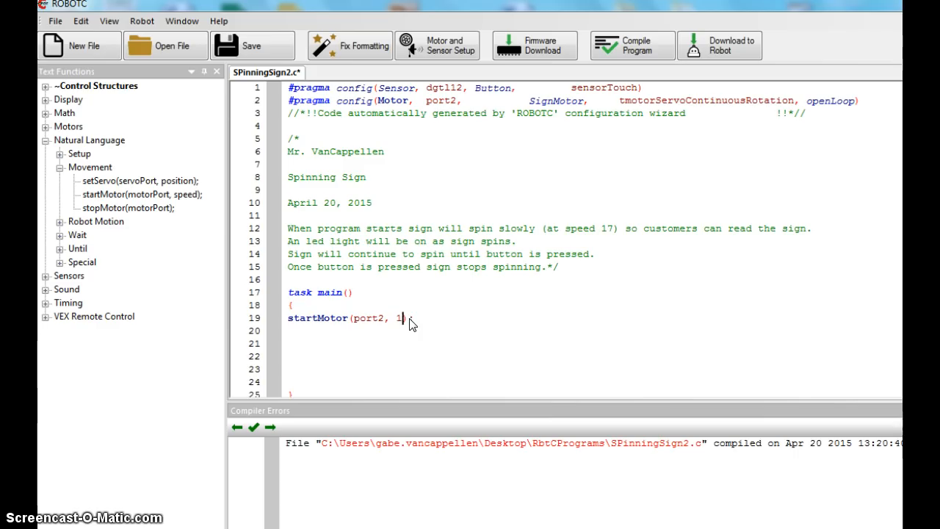
text(7);)
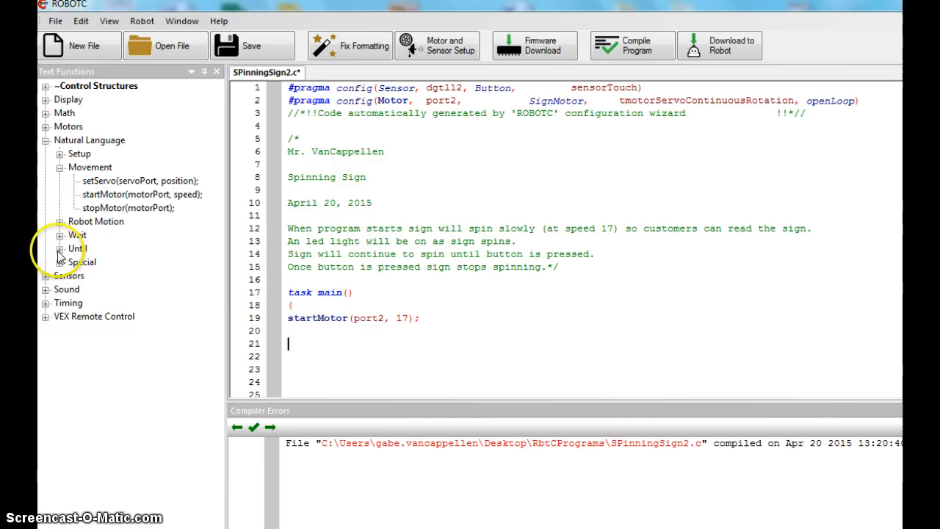
Add untilBump from the Until commands with dgtl12 and a 0 ms delay
click(61, 248)
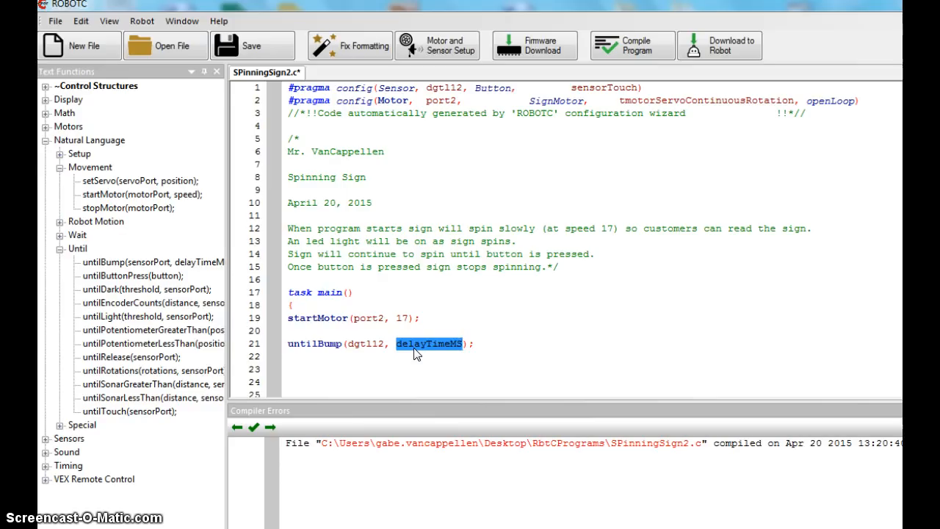
text(0)
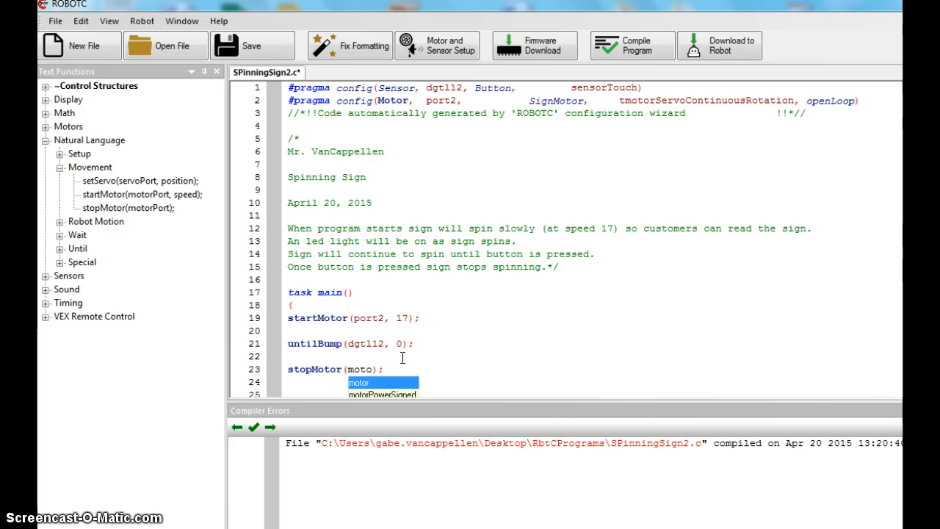
Add stopMotor(port2); at the end of task main
key(BackSpace)
text(port2)
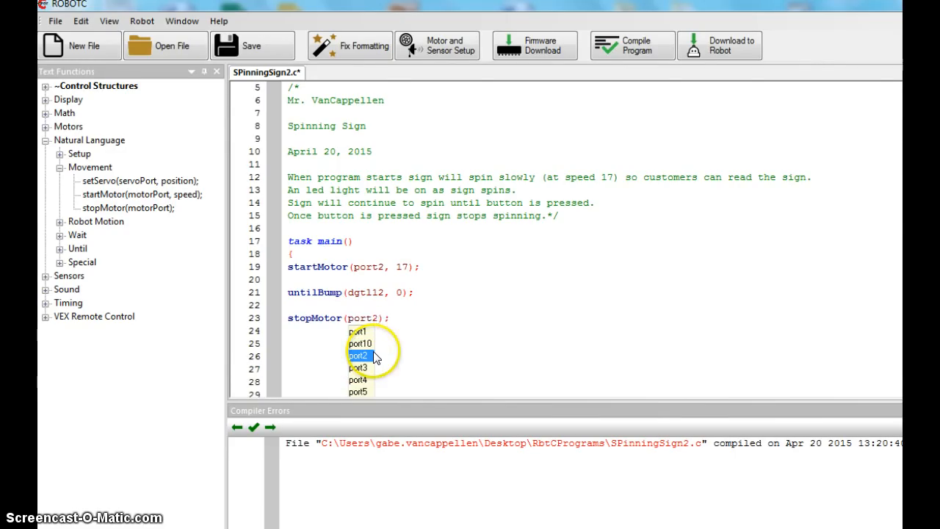
click(358, 356)
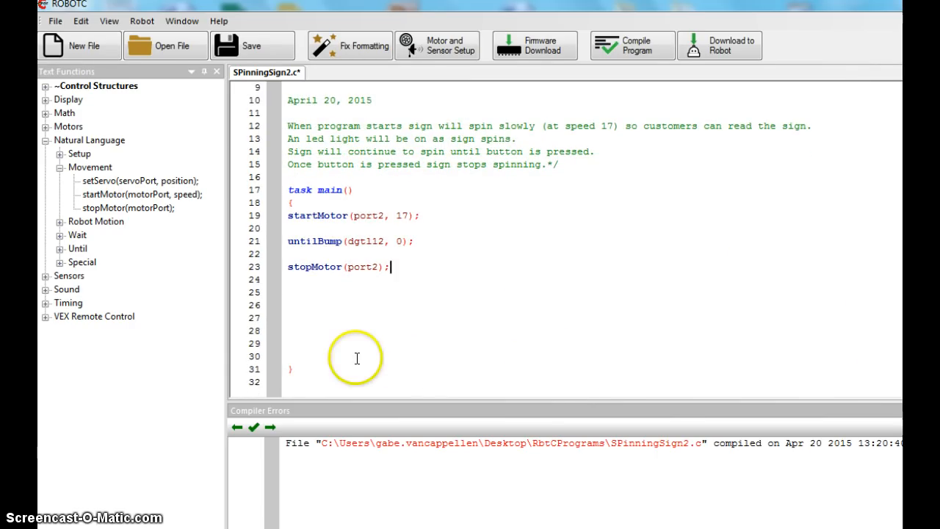
mouse_move(510, 350)
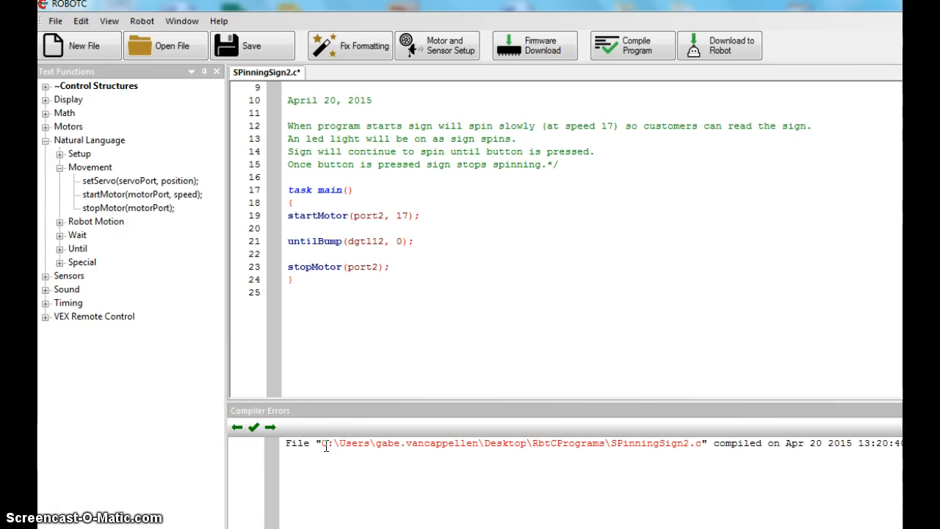
click(288, 291)
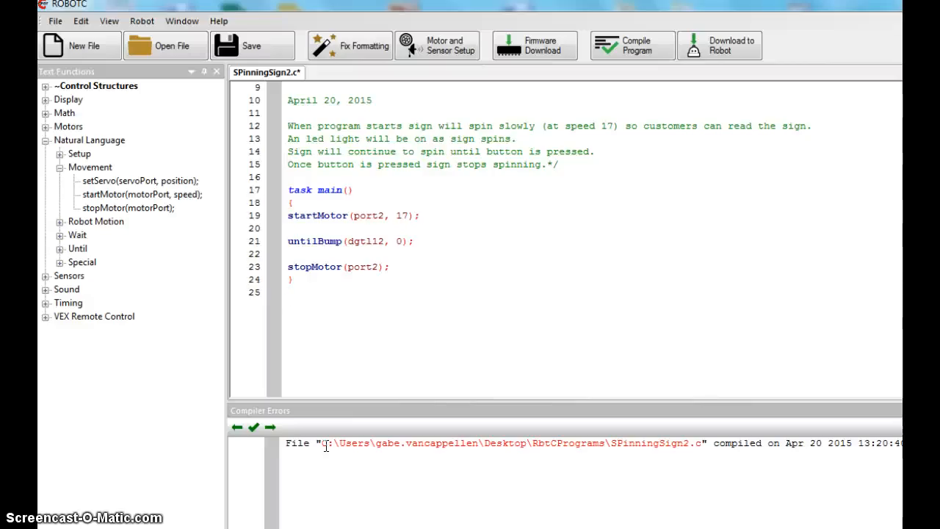
click(288, 293)
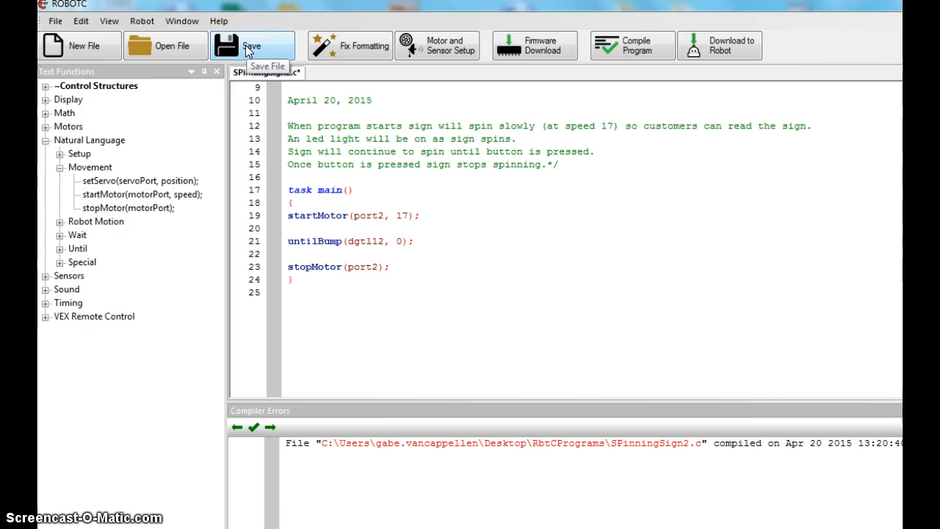
Save SPinningSign2.c using the toolbar Save button
click(252, 45)
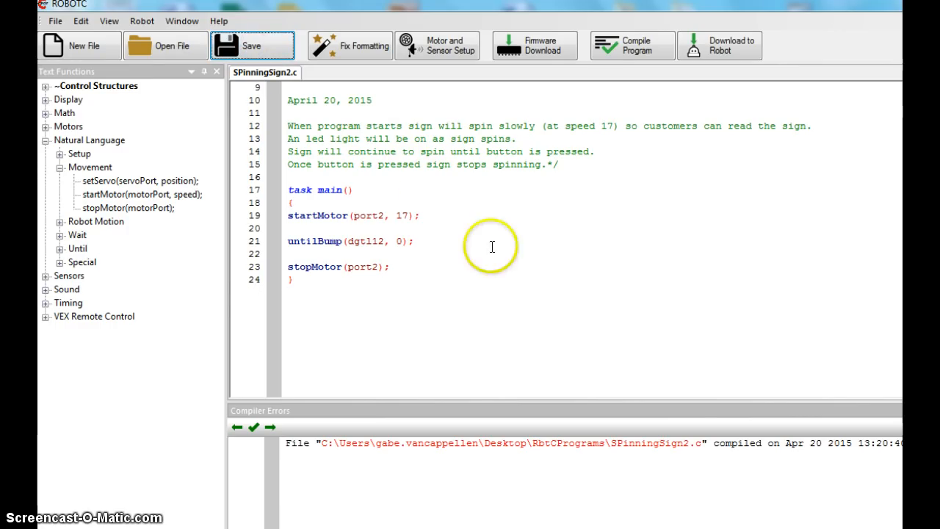
mouse_move(558, 204)
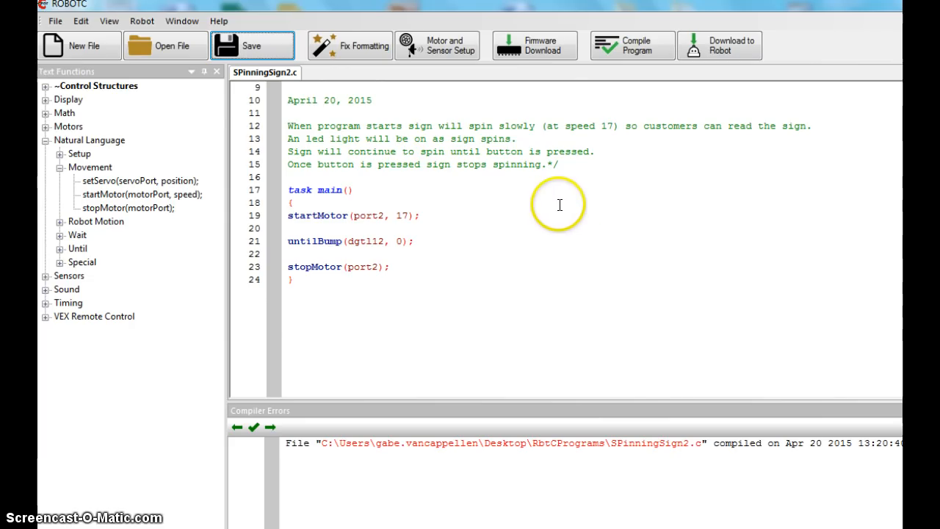
mouse_move(521, 60)
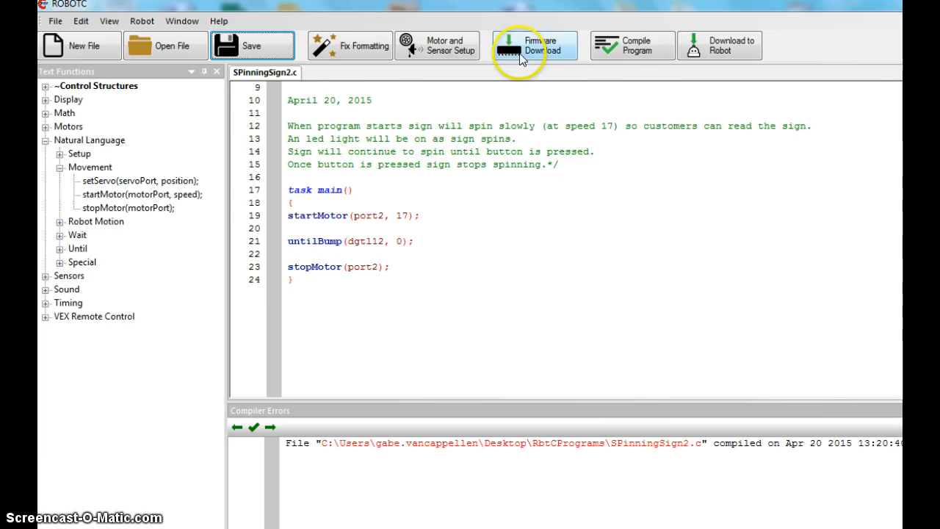
mouse_move(521, 55)
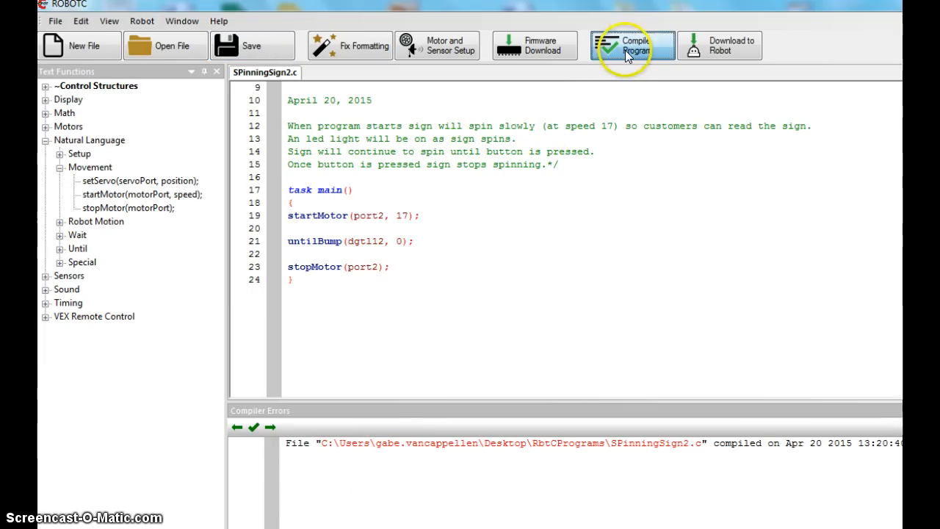
Compile SpinningSign2.c and download it to the robot, opening the program debugger
click(631, 44)
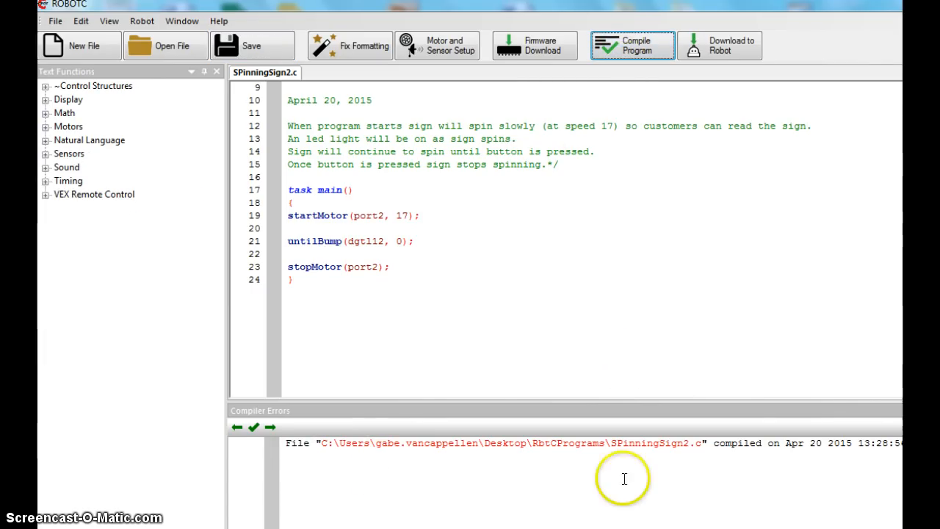
mouse_move(721, 451)
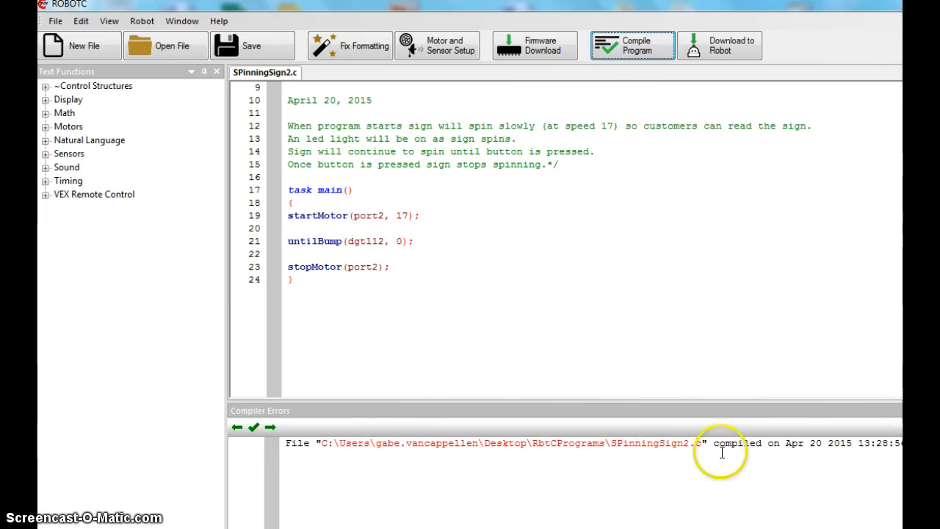
mouse_move(477, 356)
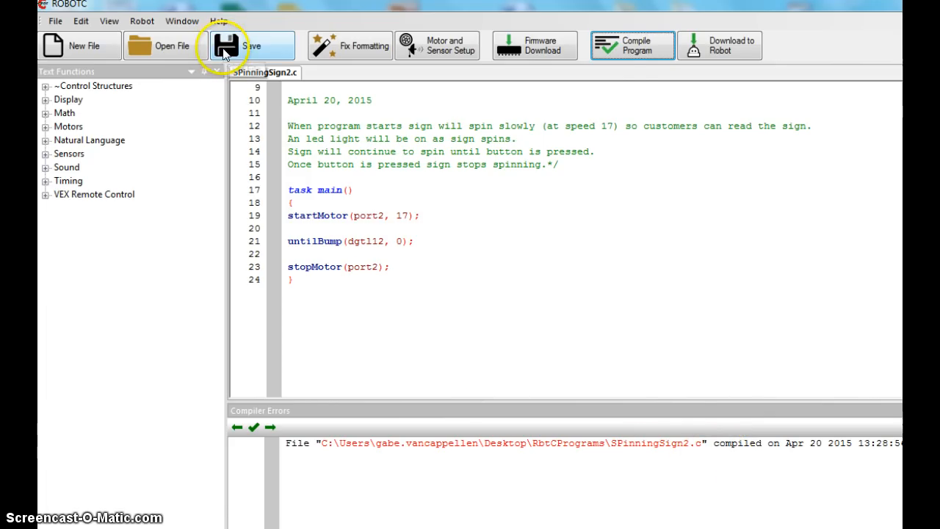
mouse_move(711, 53)
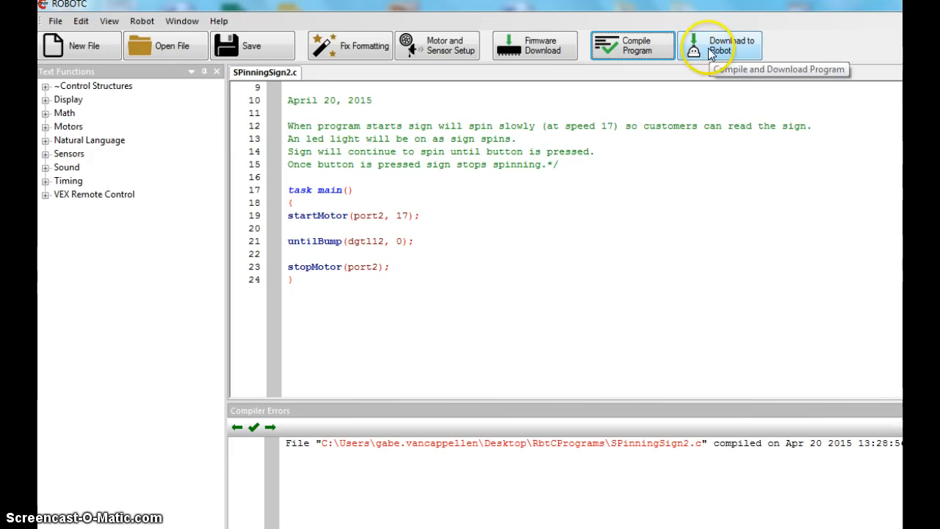
click(718, 44)
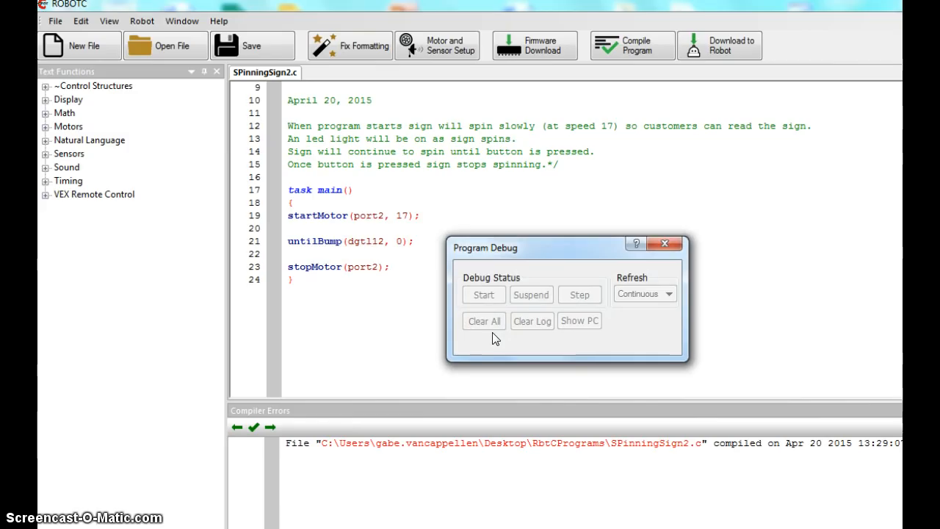
Start the downloaded SpinningSign2.c program running on the robot from Program Debug
click(483, 293)
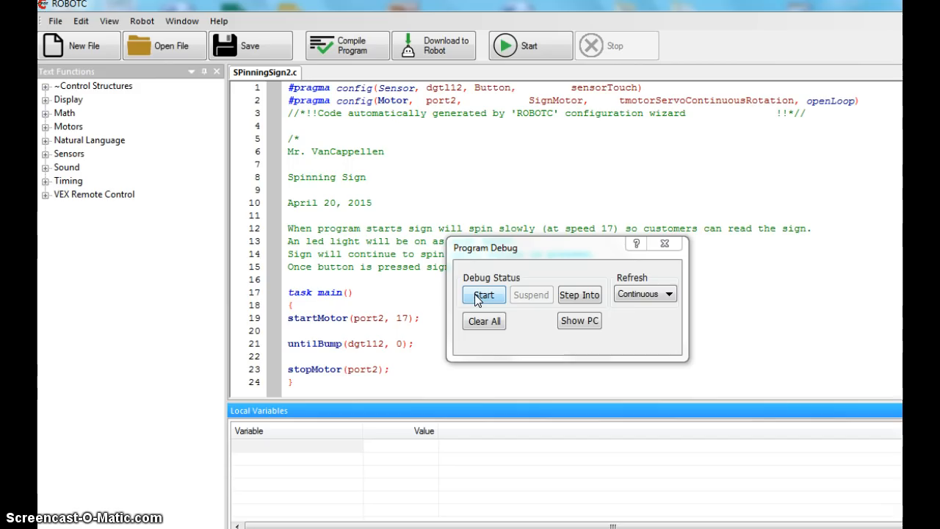
click(483, 294)
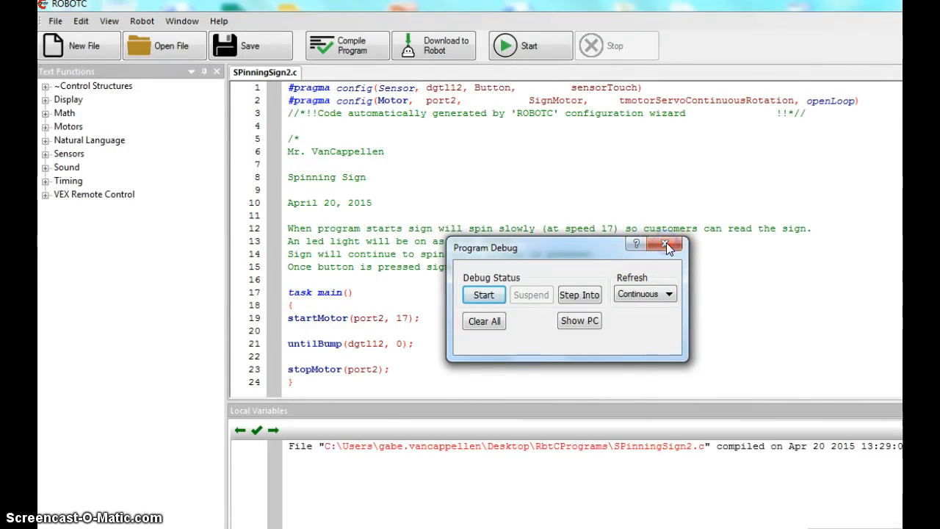
Close the debugger, make startMotor speed -17, and select untilBump's 0 to change it to 5
click(664, 243)
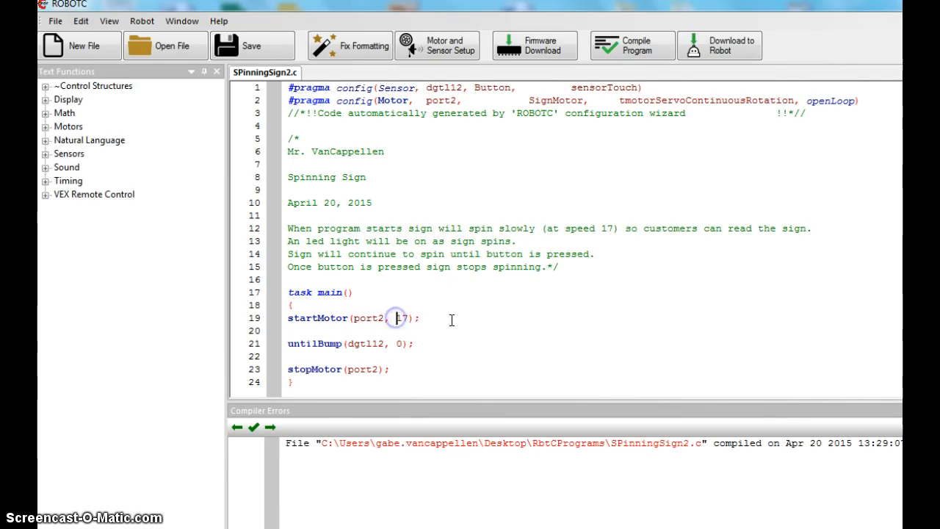
text(-)
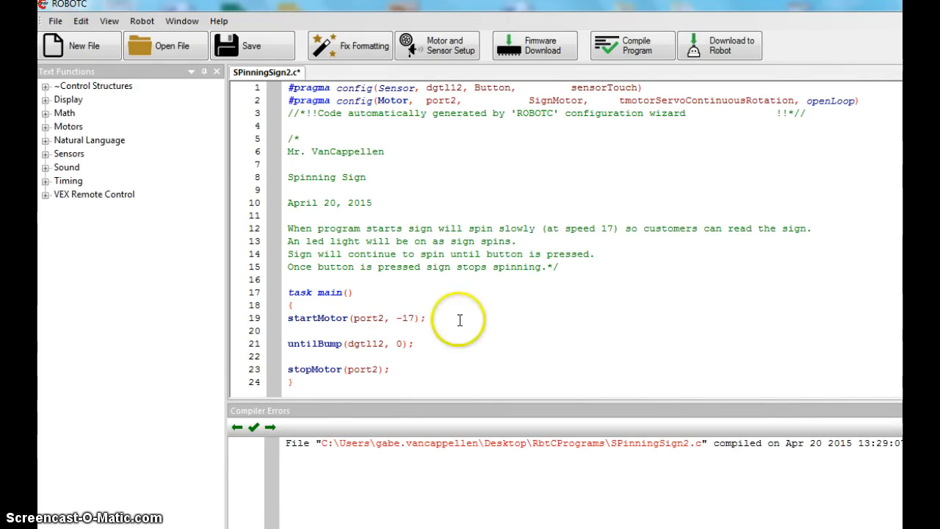
mouse_move(428, 356)
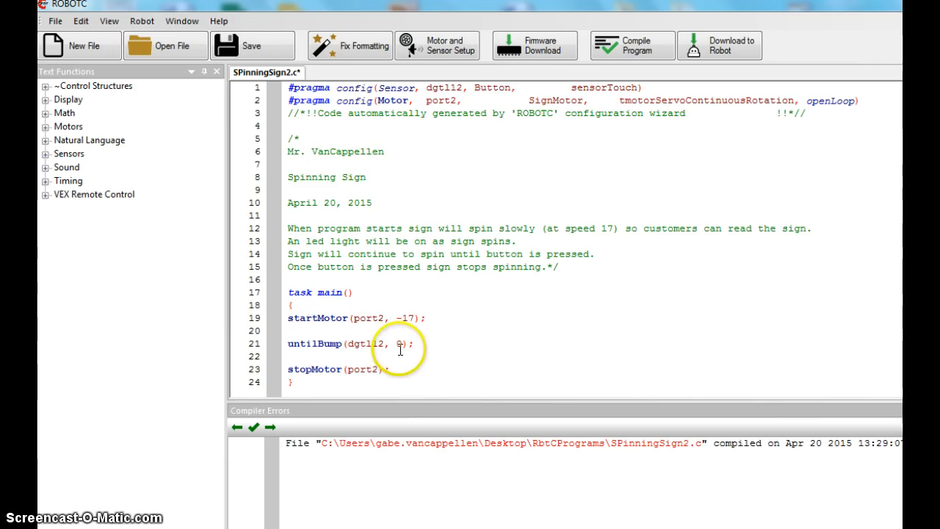
double_click(399, 343)
text(5)
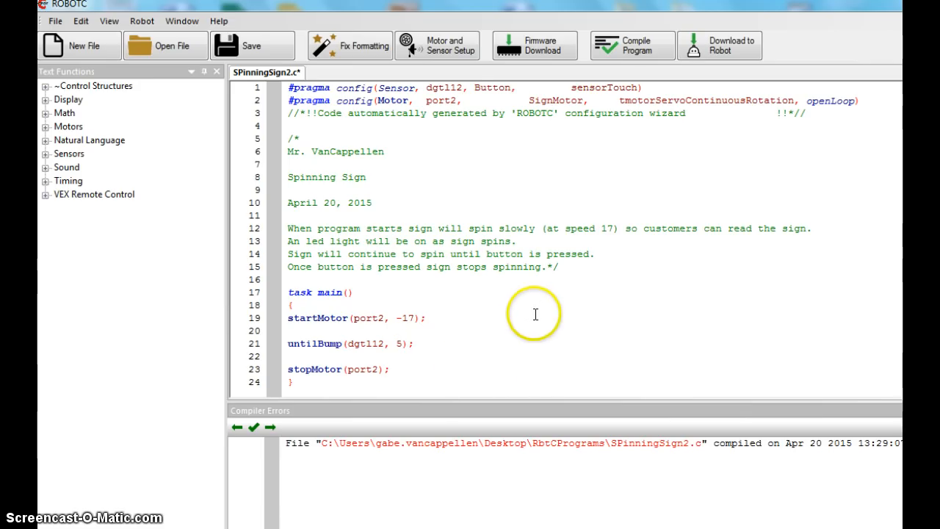
mouse_move(395, 334)
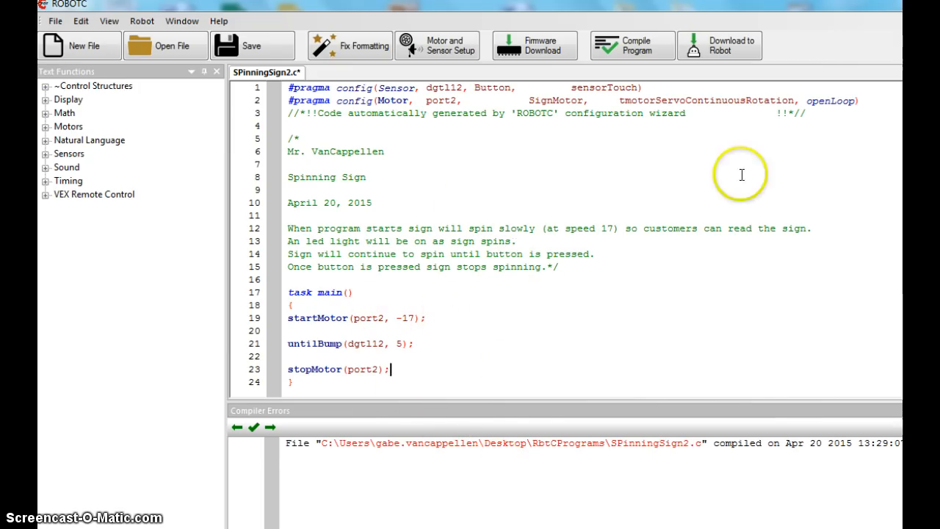
Compile, download and run the -17 version, close the debugger, then set startMotor speed to 75
click(632, 44)
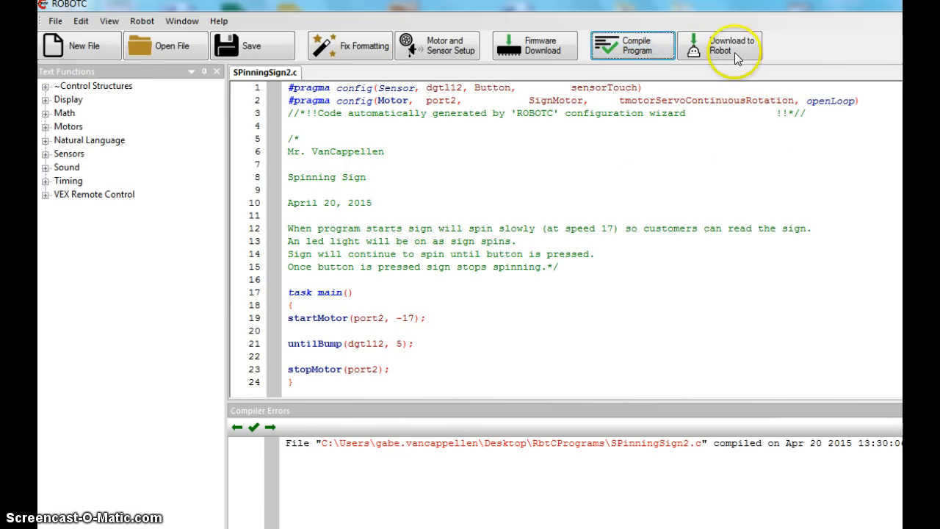
click(719, 45)
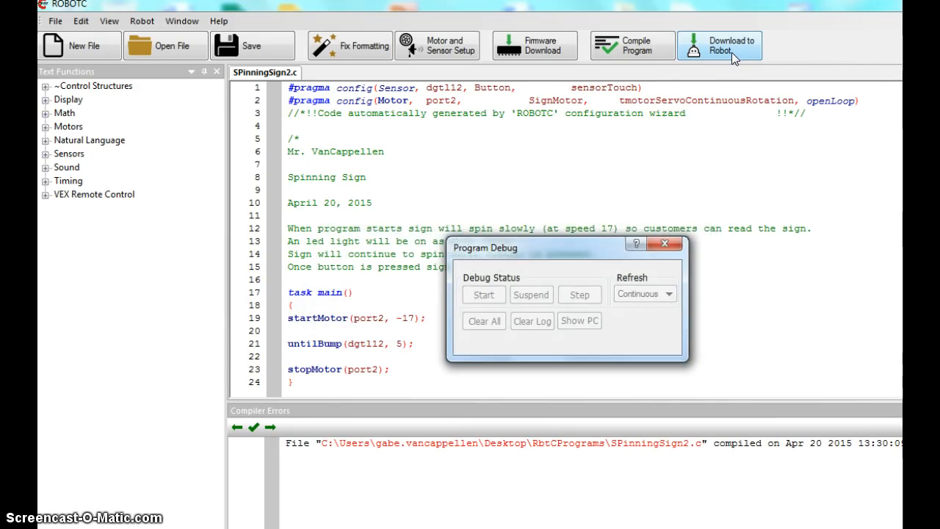
click(720, 45)
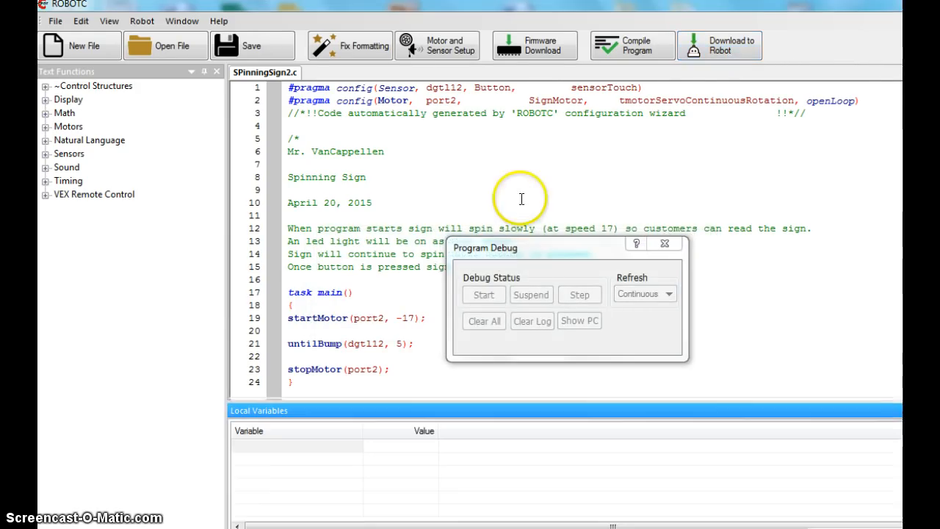
click(483, 294)
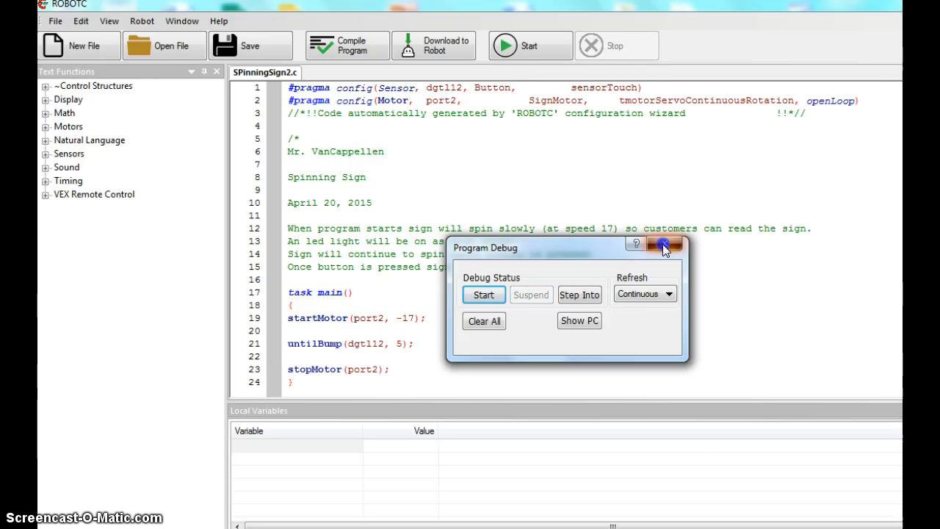
click(663, 244)
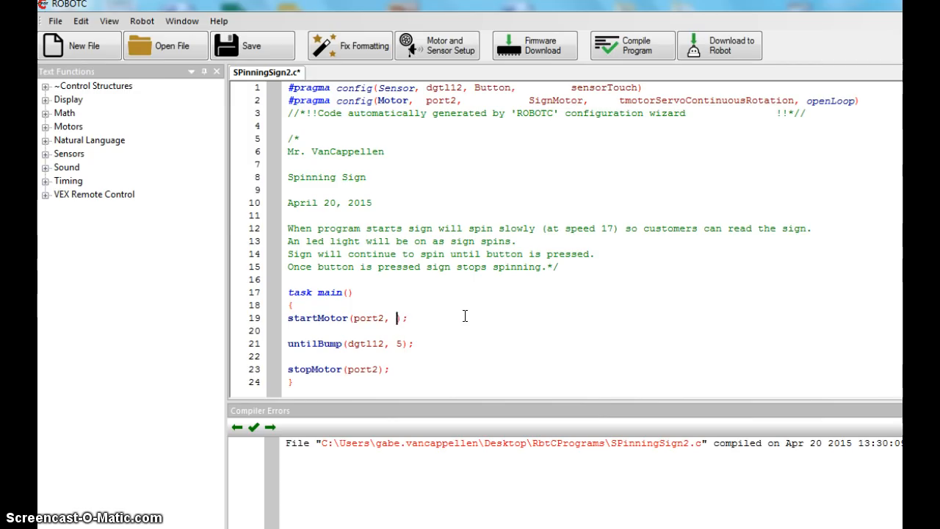
text(75)
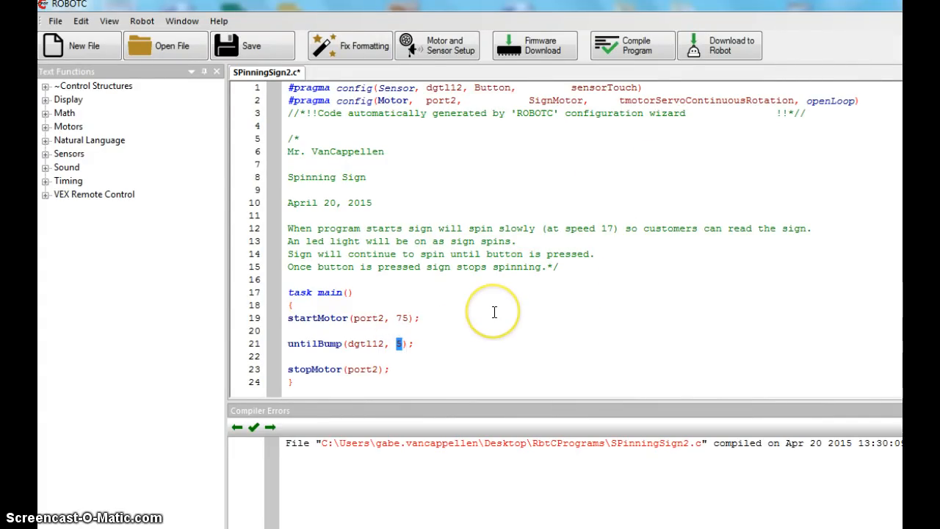
Change untilBump back to 0 and recompile the speed-75 program
text(0)
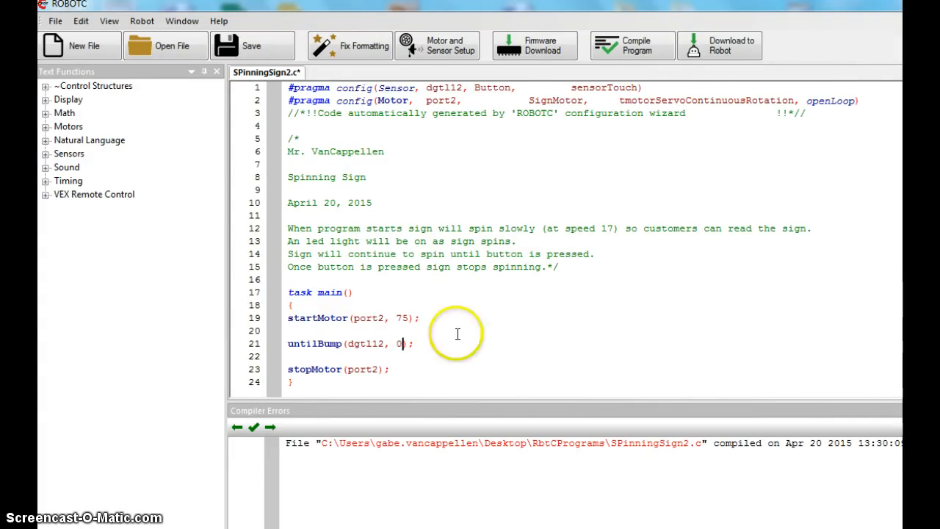
click(631, 45)
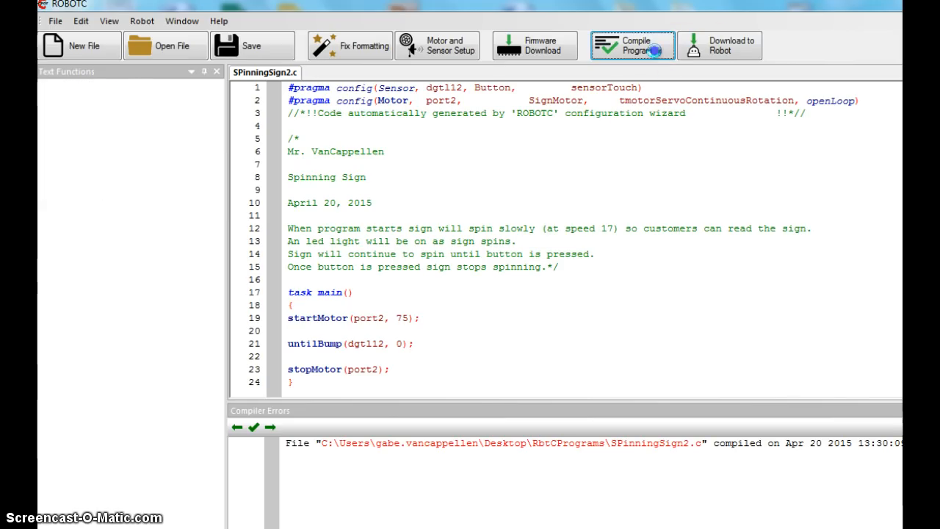
click(632, 45)
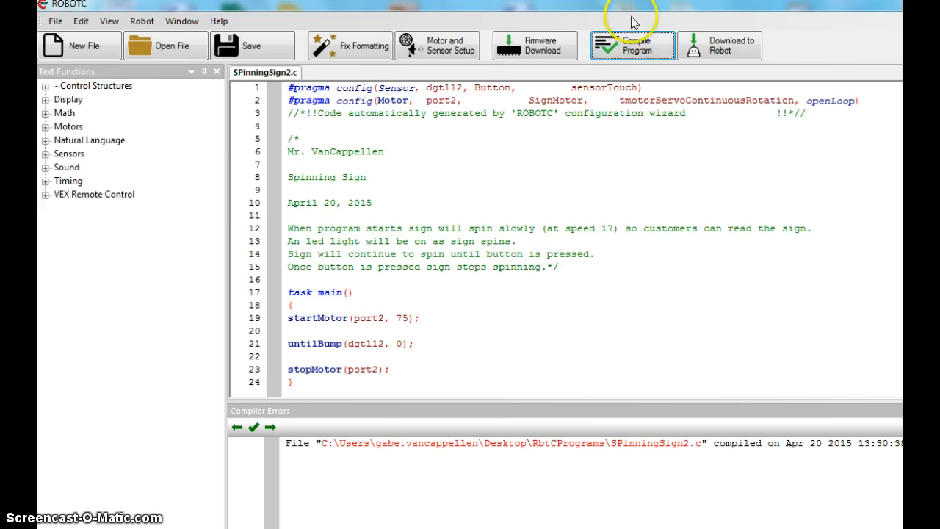
mouse_move(617, 238)
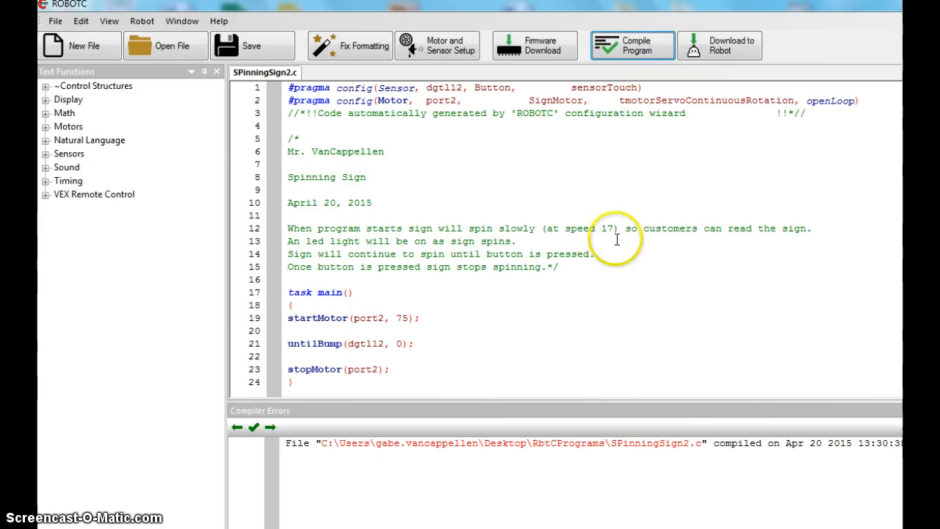
drag(297, 203, 558, 266)
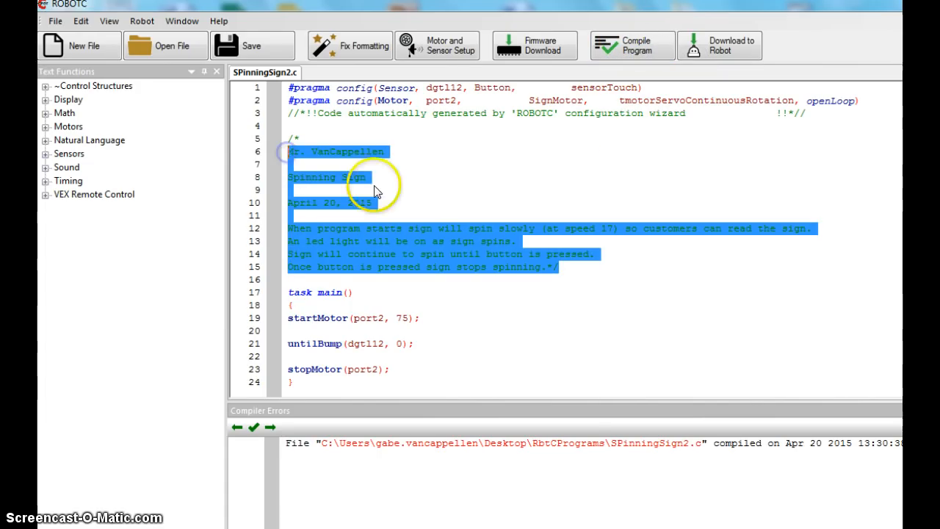
mouse_move(530, 220)
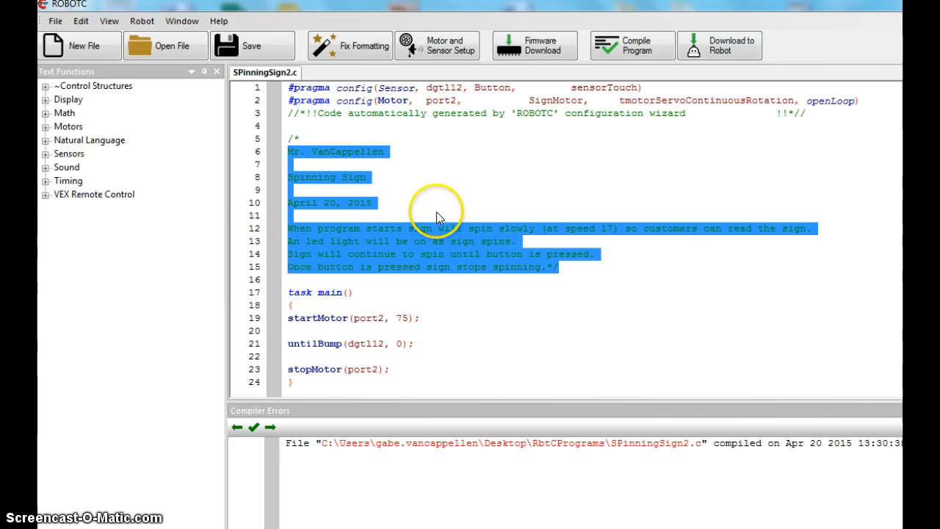
mouse_move(440, 250)
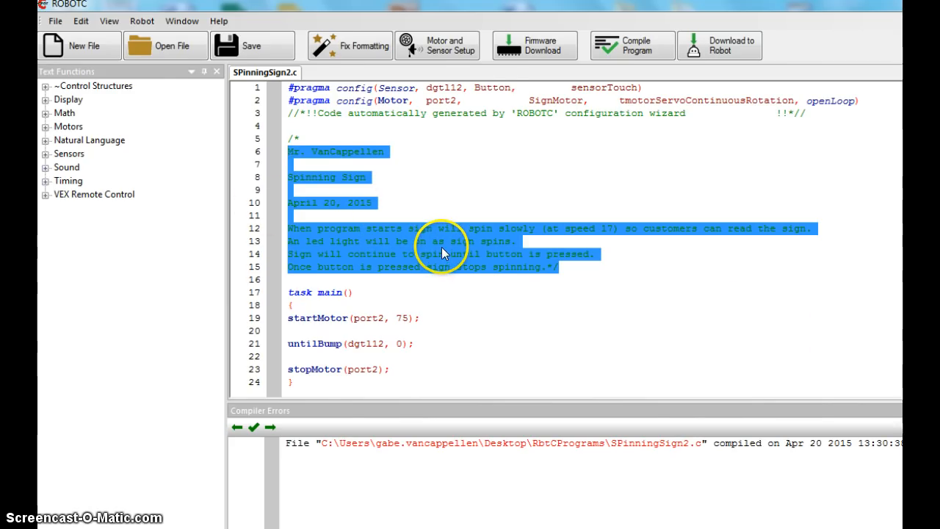
mouse_move(365, 202)
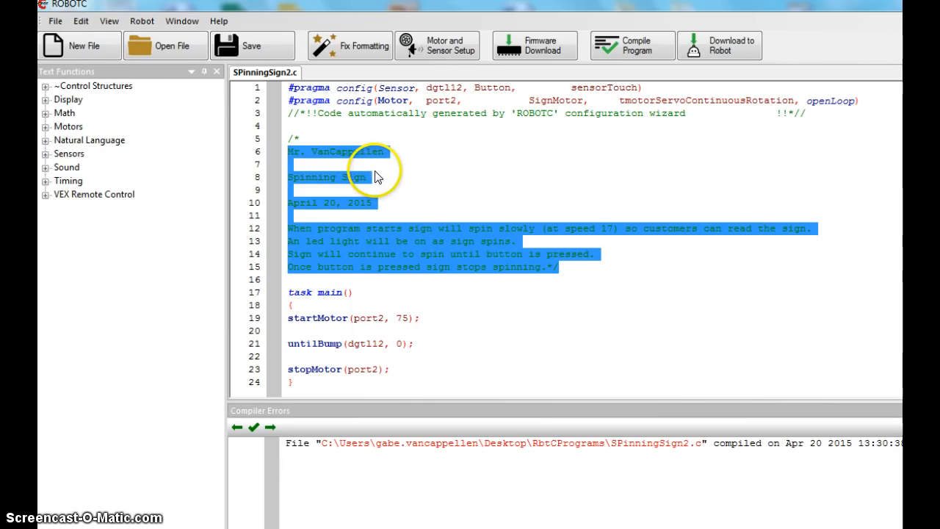
mouse_move(319, 160)
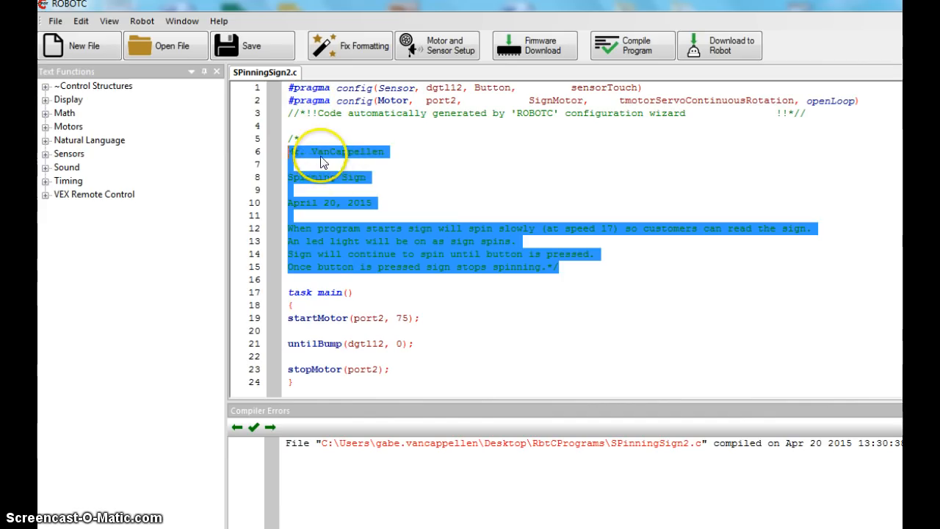
mouse_move(321, 368)
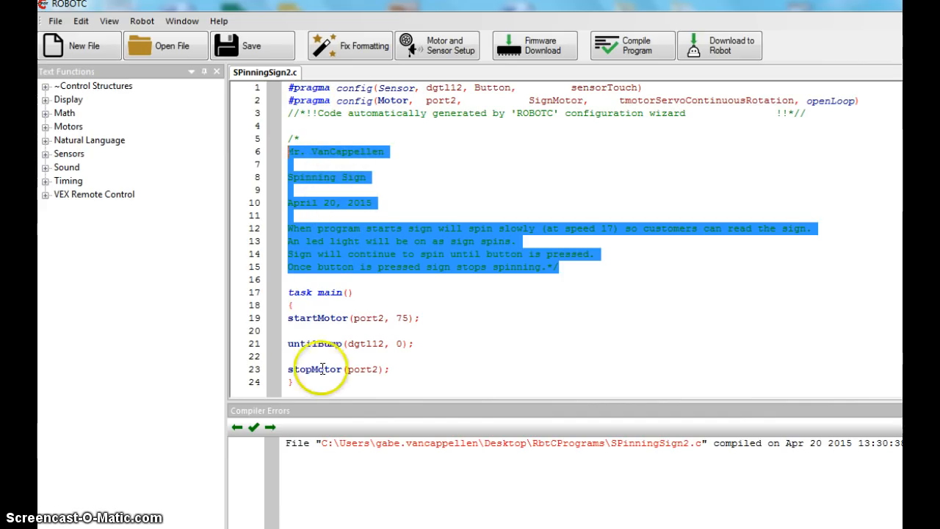
mouse_move(417, 375)
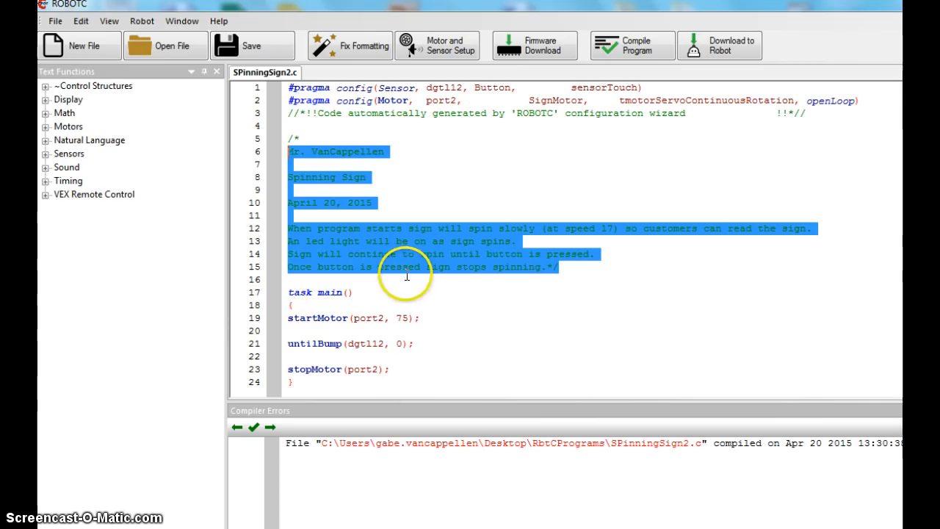
mouse_move(428, 368)
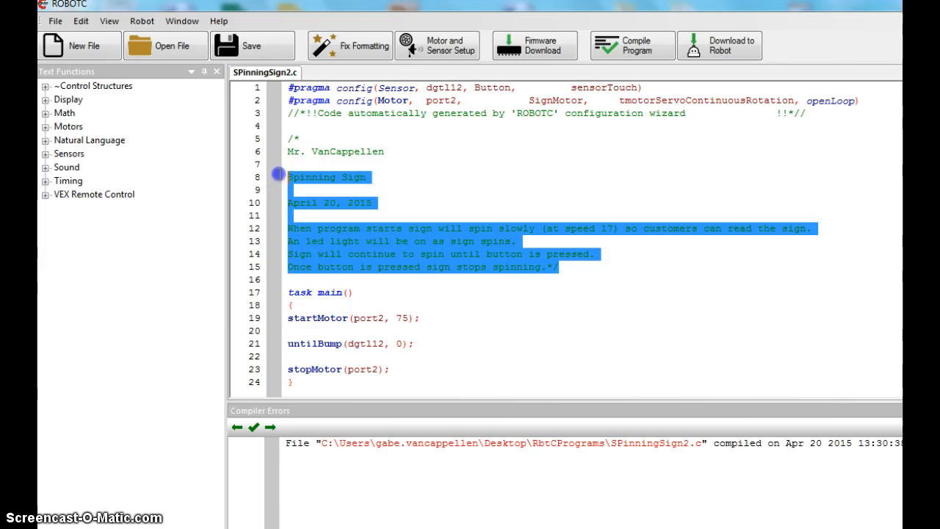
Download the speed-75 program, start and stop it on the robot, then close Program Debug
click(499, 345)
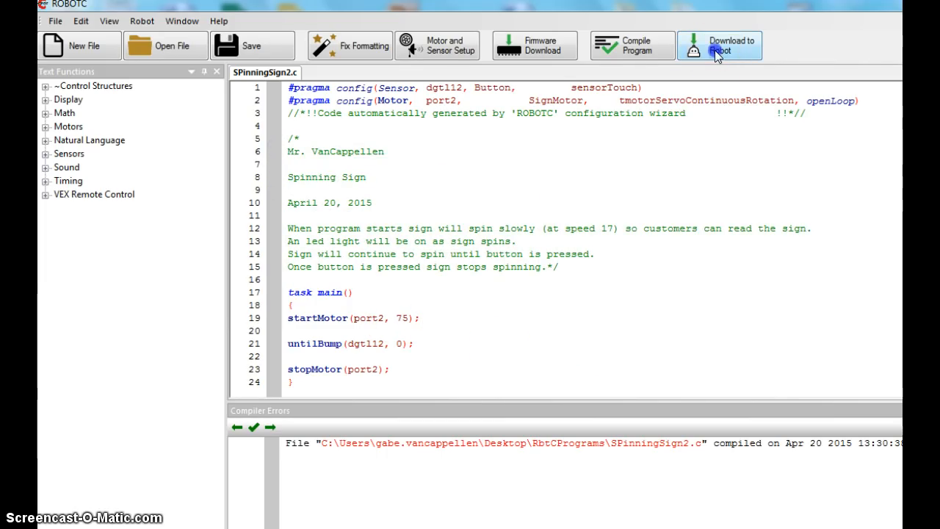
click(719, 45)
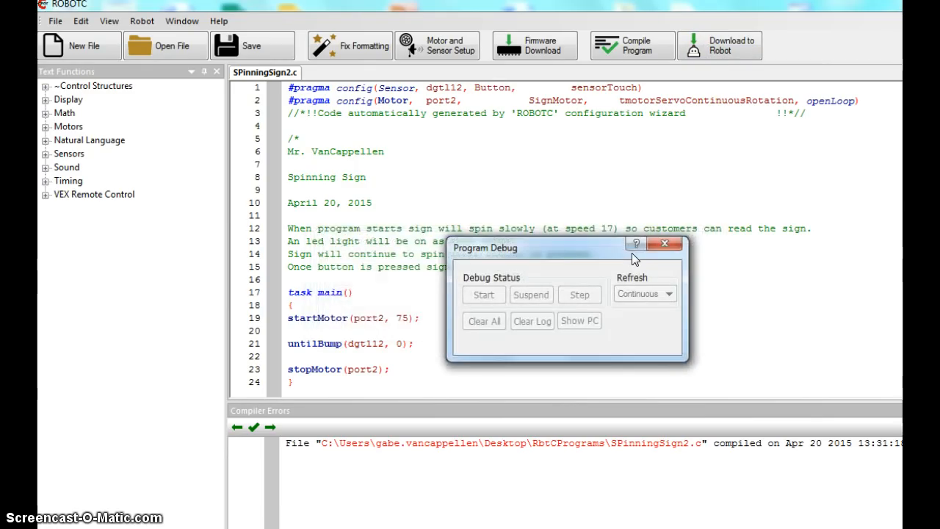
click(483, 295)
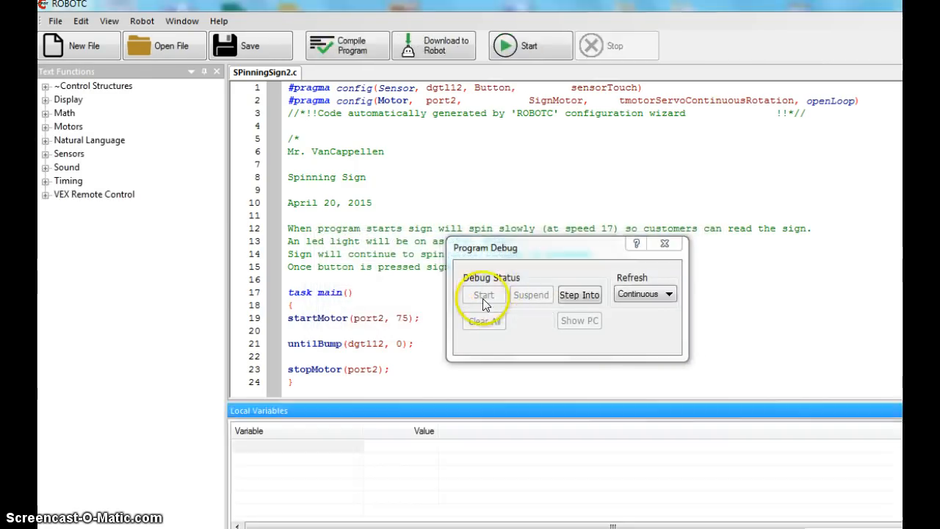
click(483, 294)
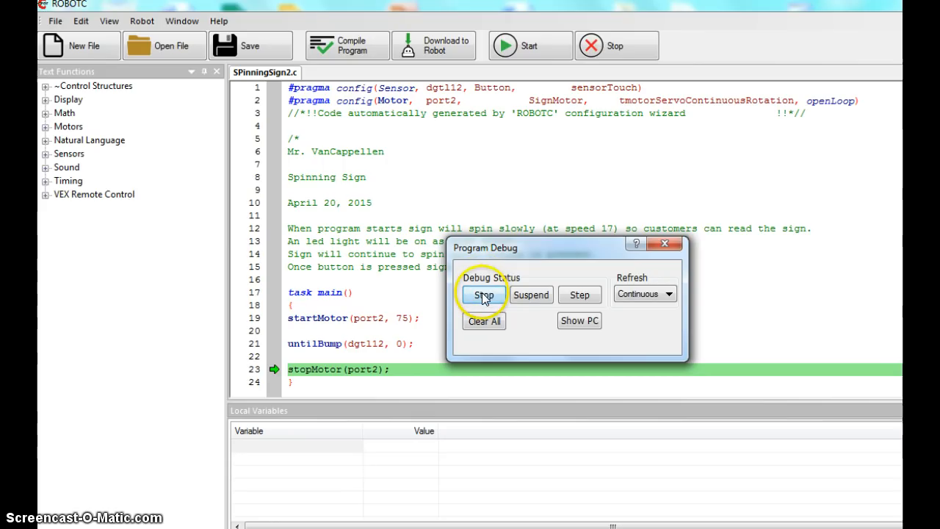
click(483, 294)
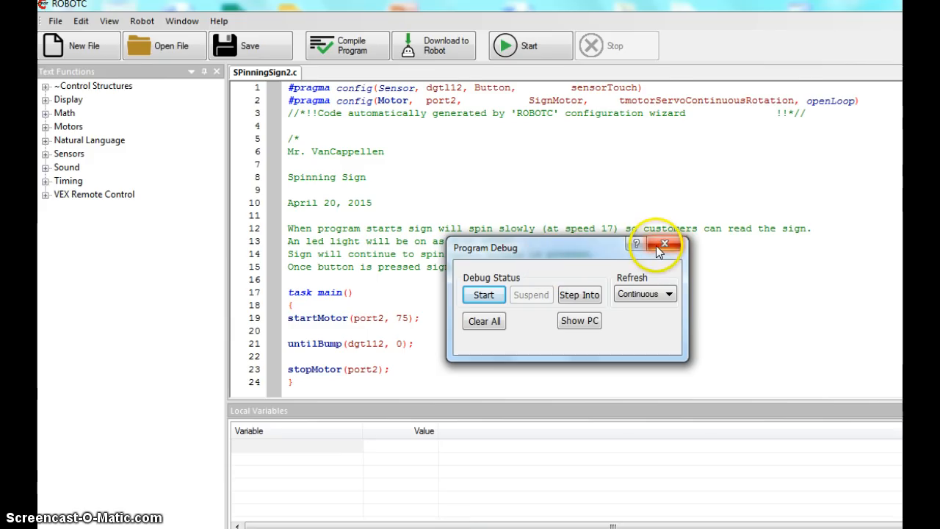
click(664, 243)
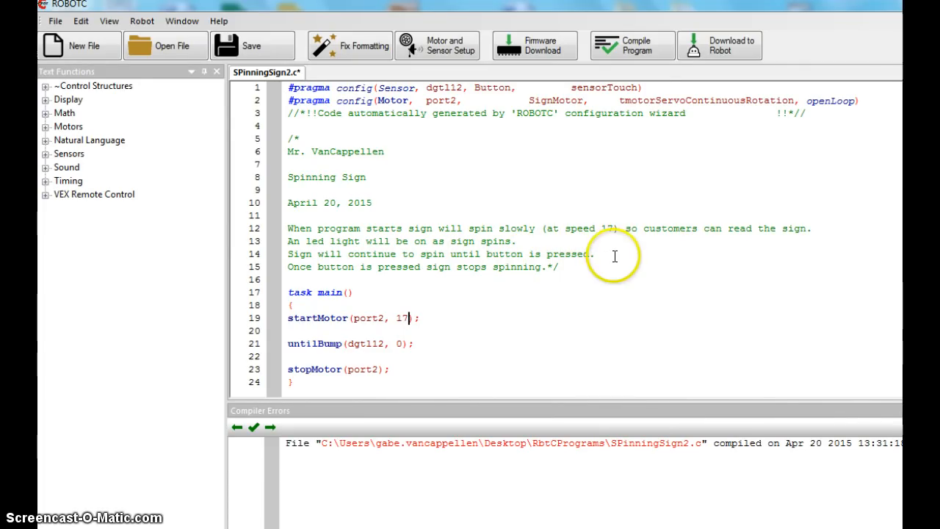
mouse_move(602, 235)
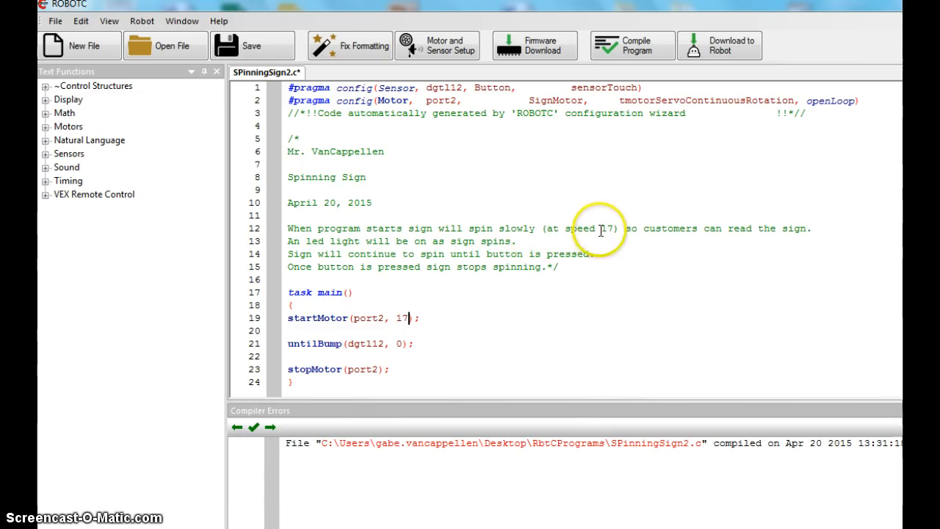
Save SpinningSign2.c with startMotor(port2, 17) and untilBump(dgtl12, 0) in task main
click(252, 44)
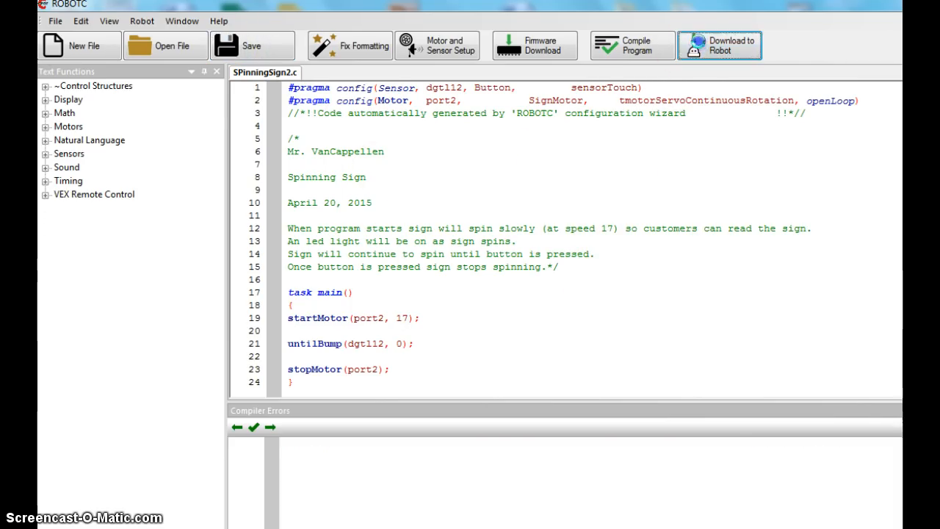
Download the speed-17 version, start it, stop it, and close Program Debug
click(719, 44)
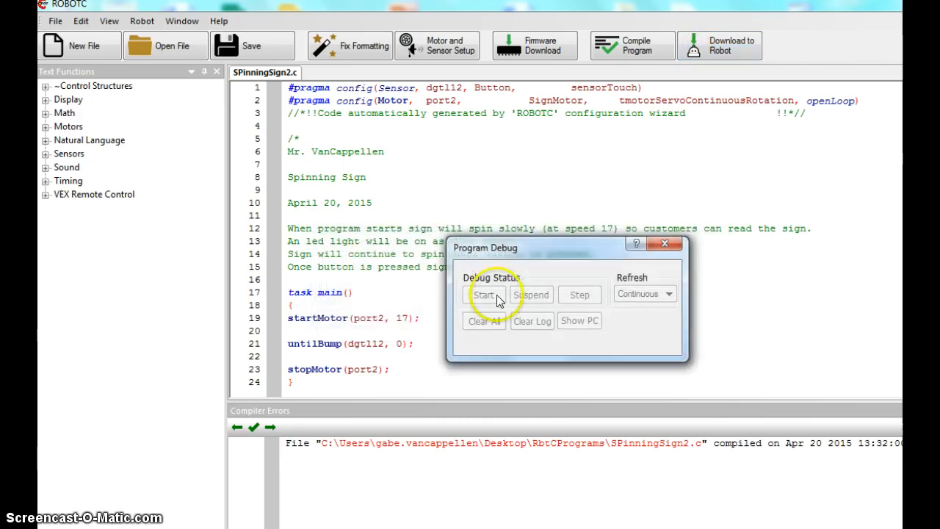
click(483, 294)
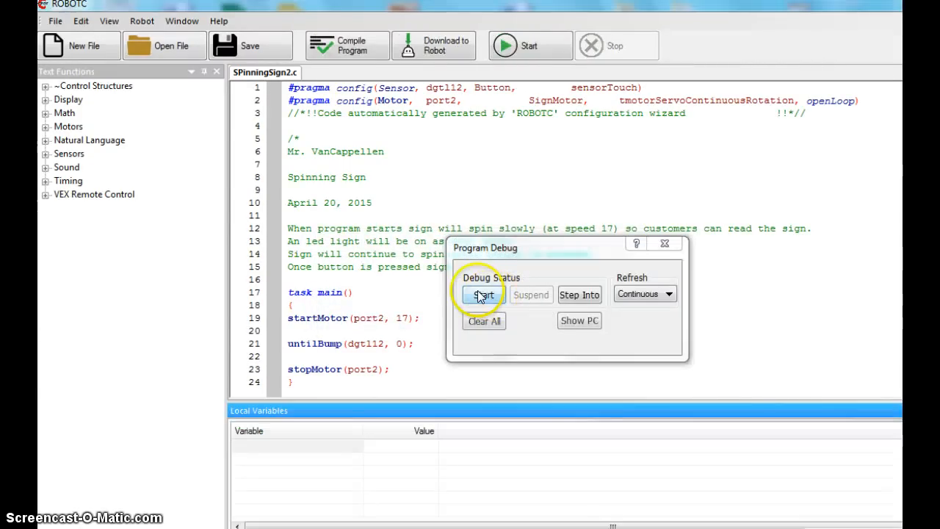
click(482, 295)
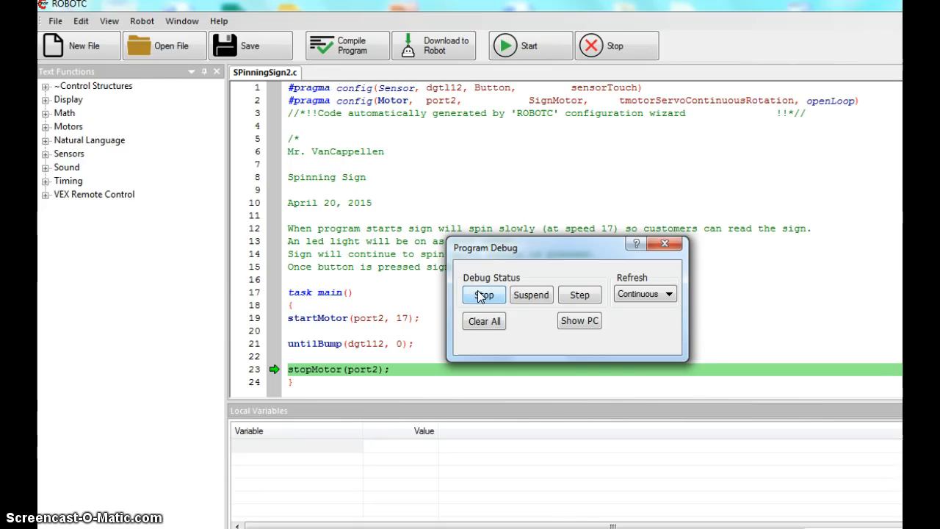
click(483, 294)
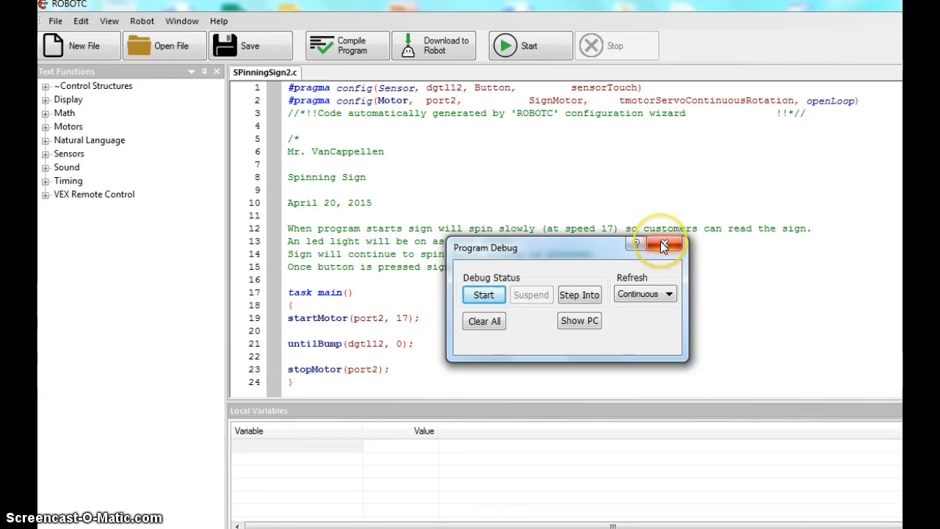
mouse_move(668, 273)
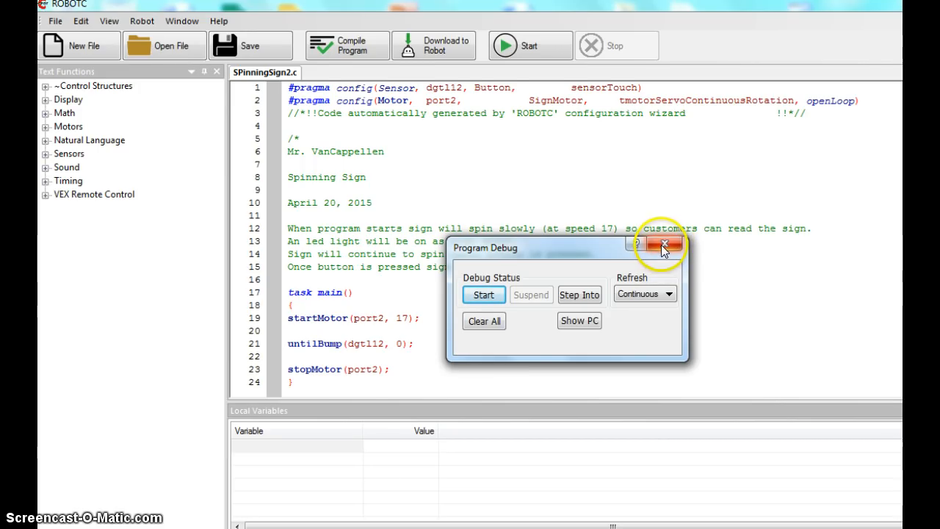
click(663, 245)
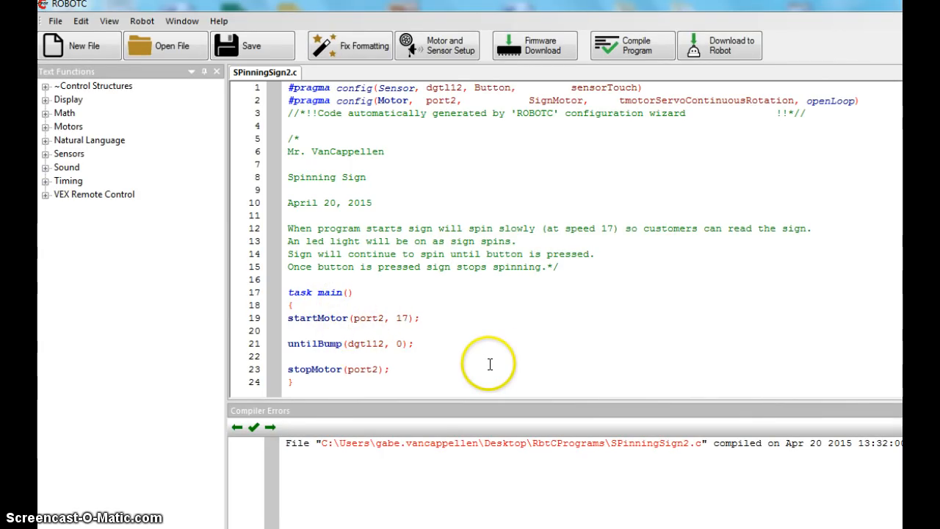
mouse_move(384, 362)
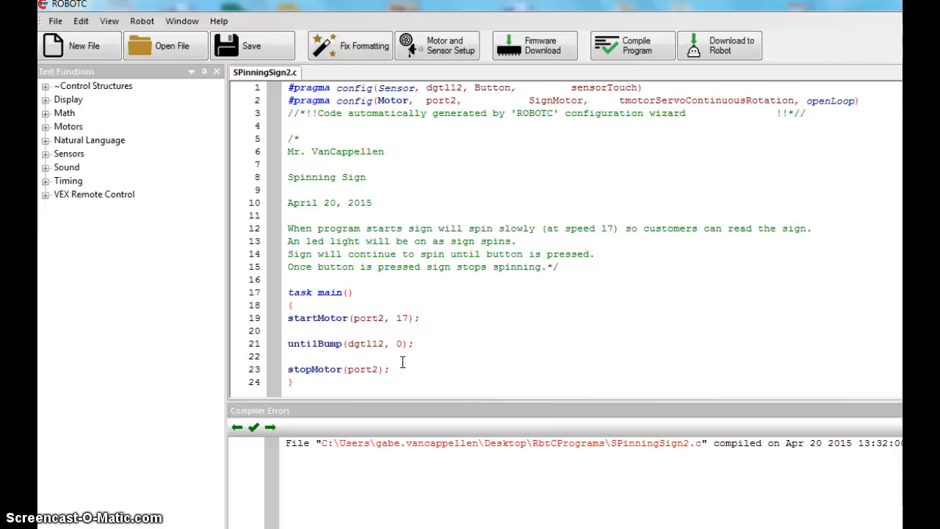
click(406, 317)
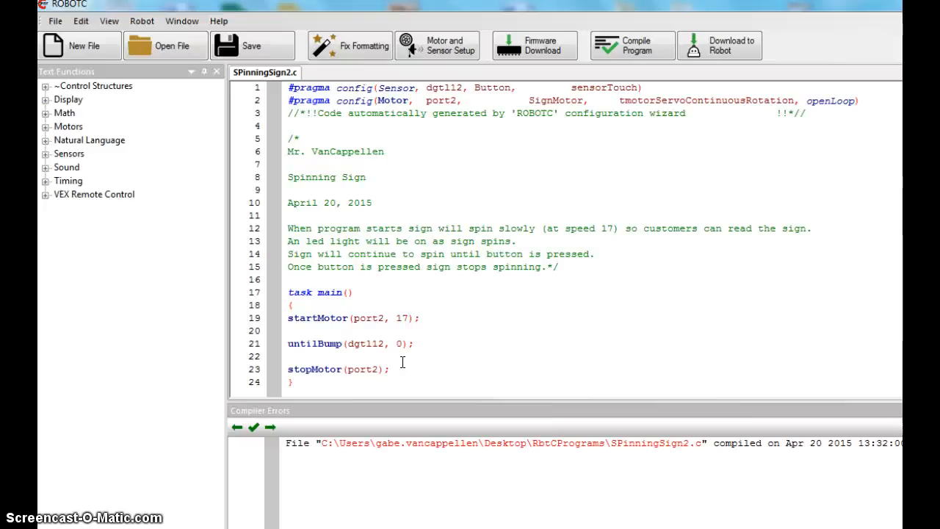
click(408, 318)
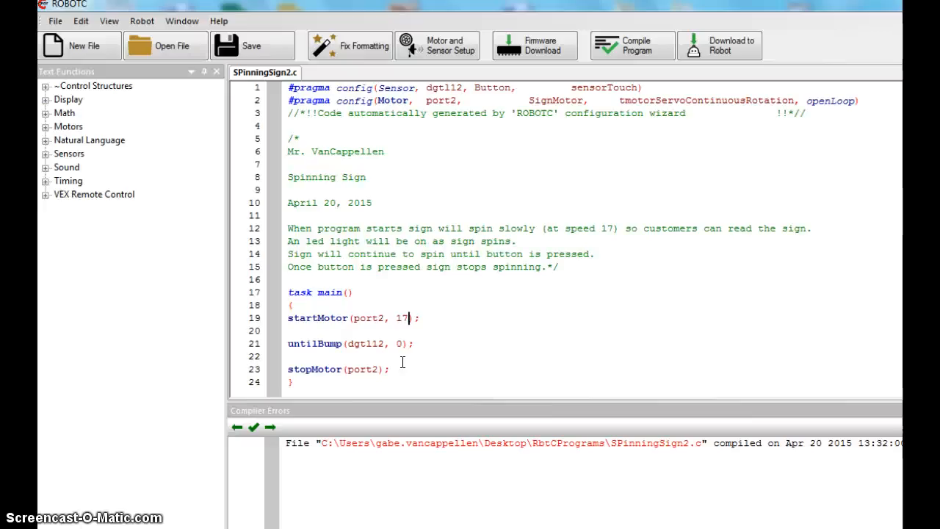
mouse_move(191, 429)
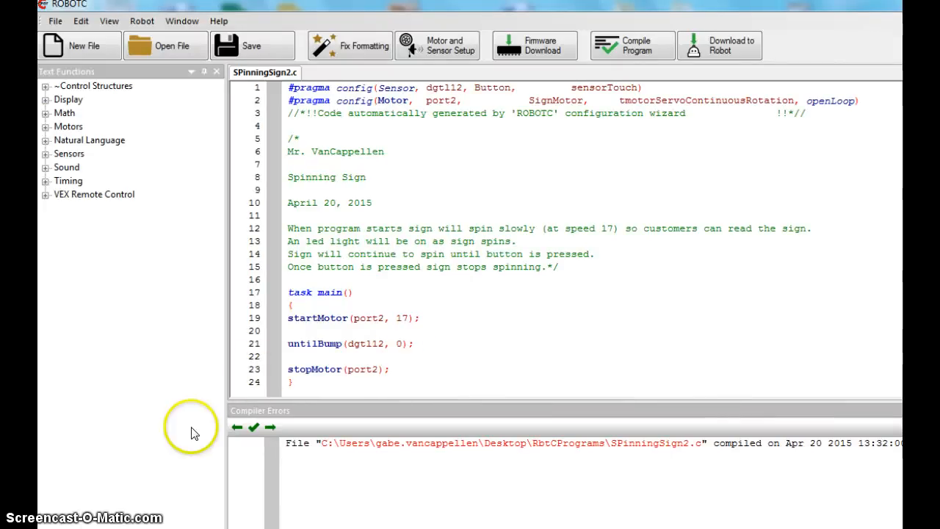
mouse_move(96, 518)
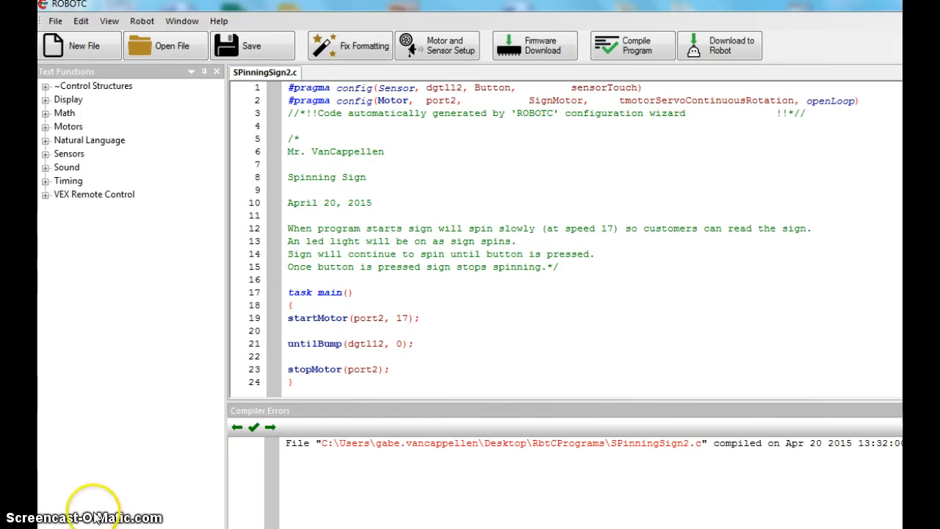